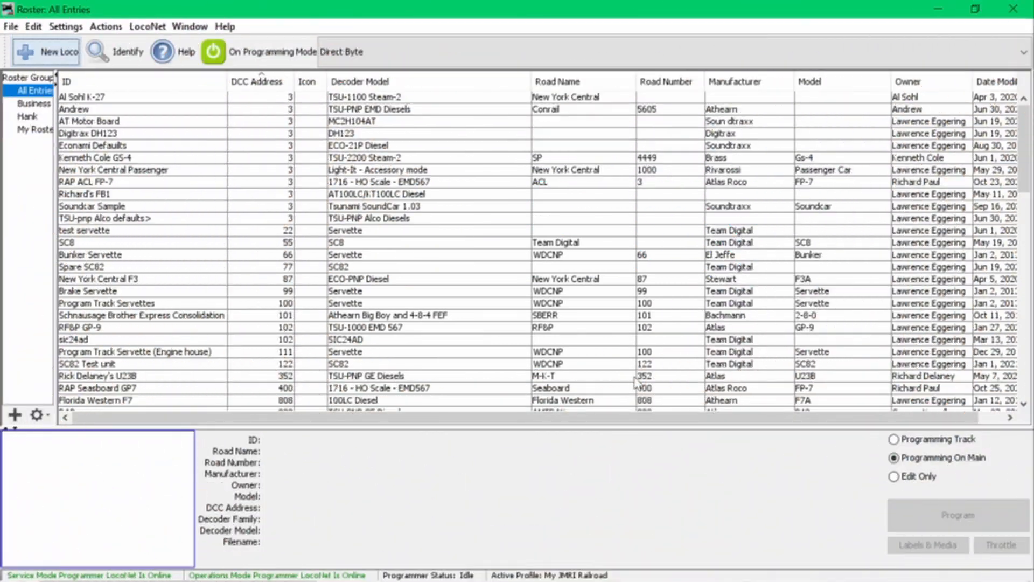
mouse_move(476, 178)
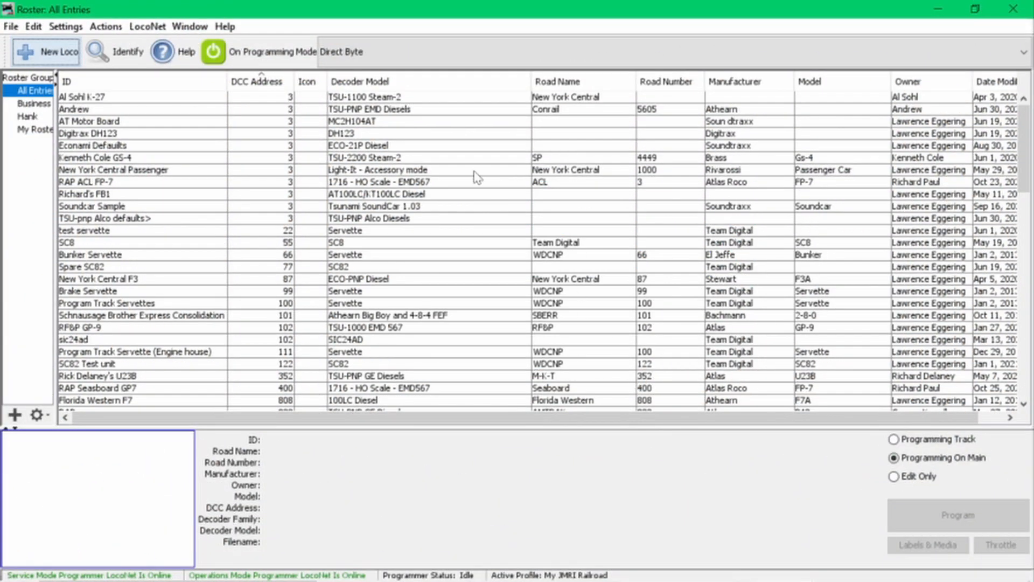
mouse_move(294, 289)
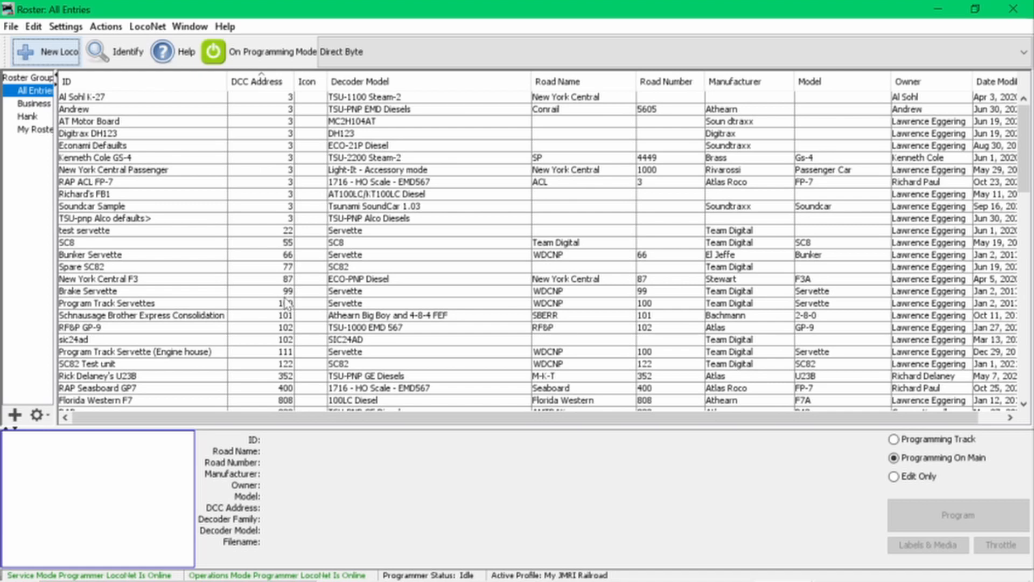
Step: Scroll the roster and select the NYC RS-3 locomotive (address 8241)
scroll(down, 3)
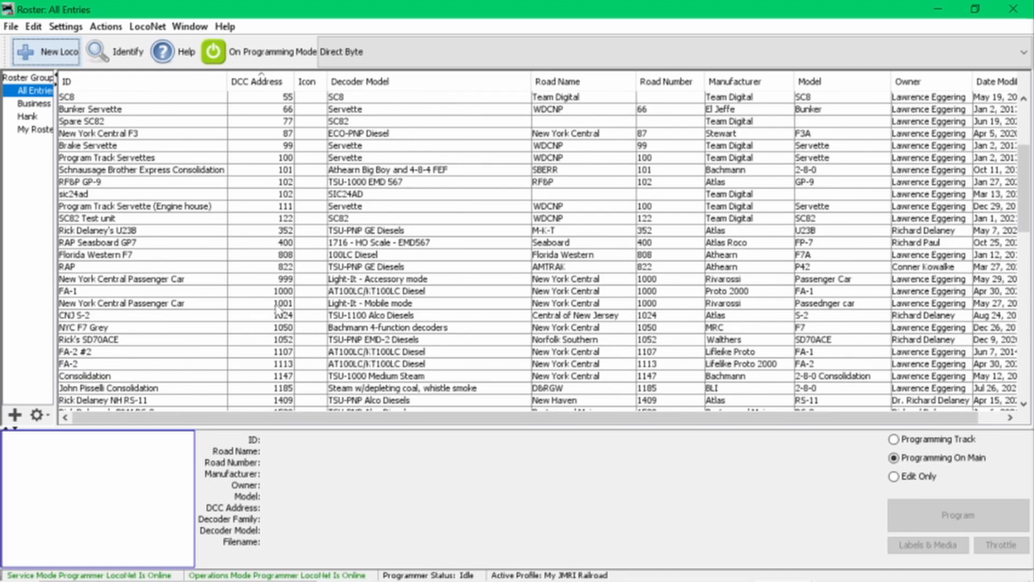
scroll(down, 3)
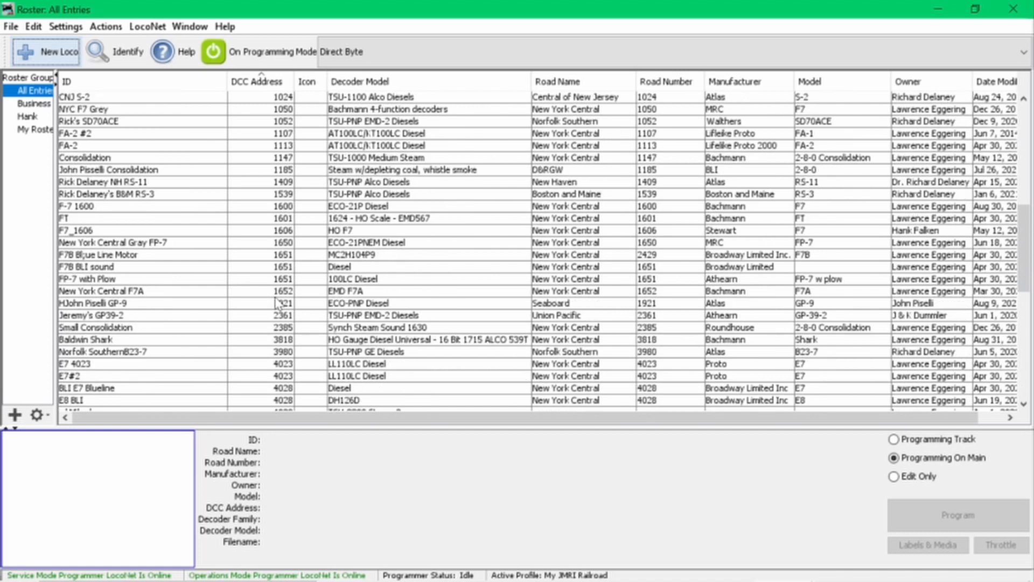
scroll(down, 3)
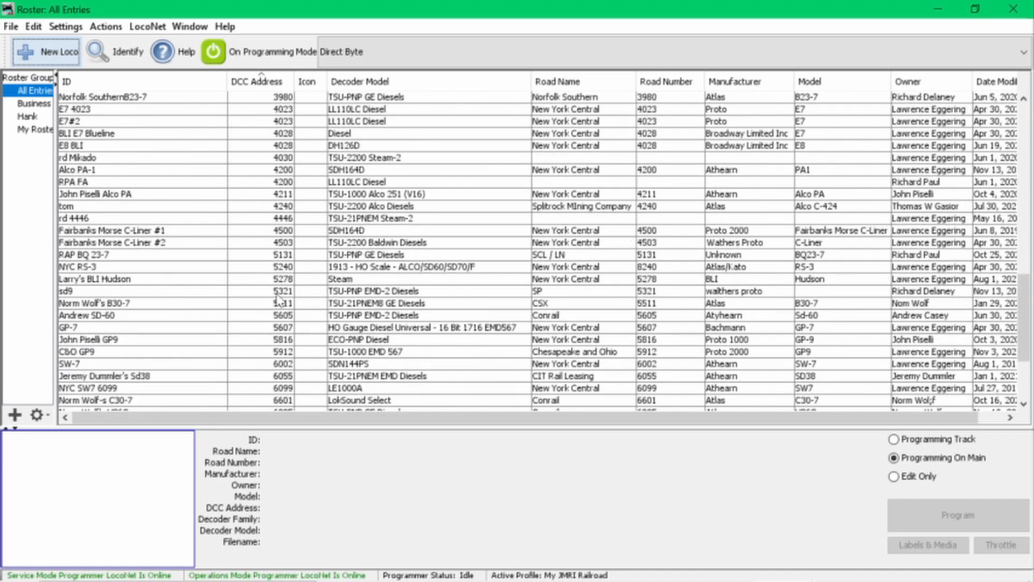
scroll(down, 3)
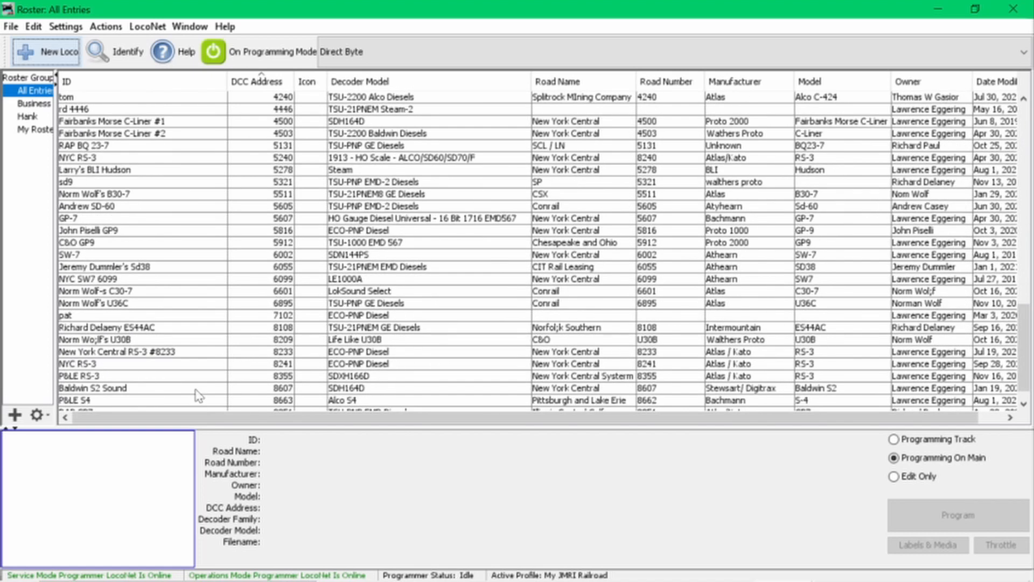
click(81, 363)
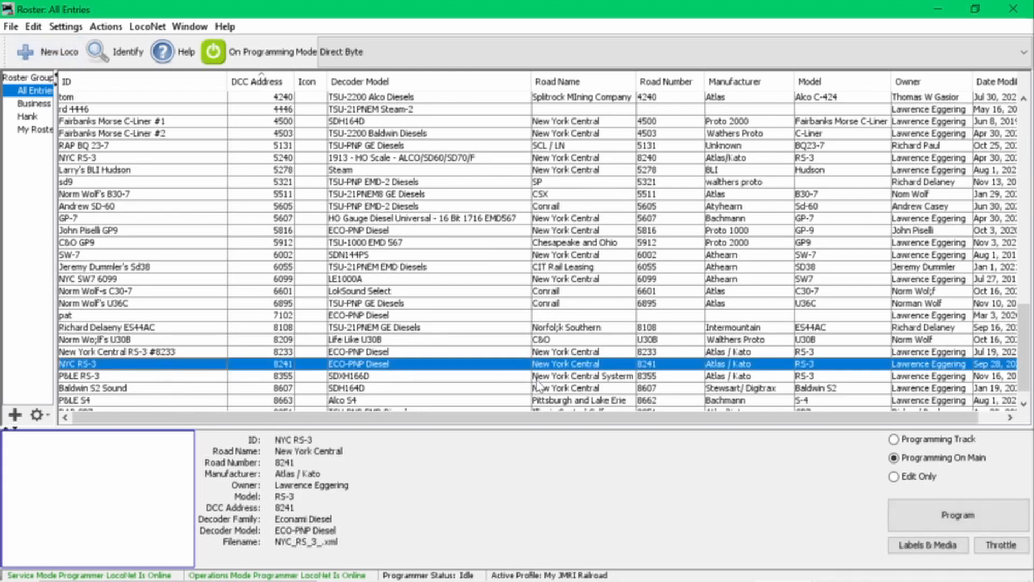
mouse_move(510, 373)
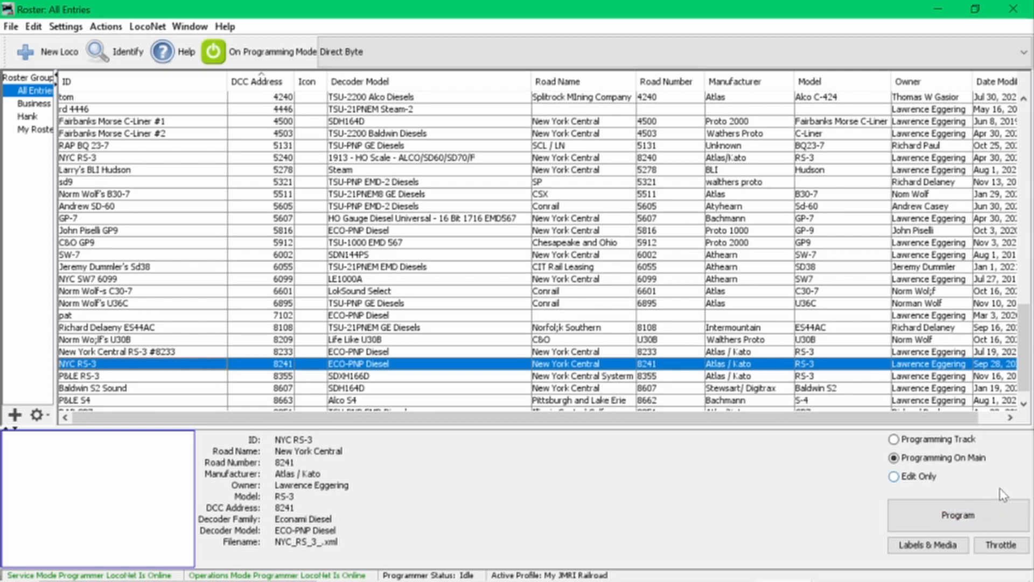
mouse_move(429, 356)
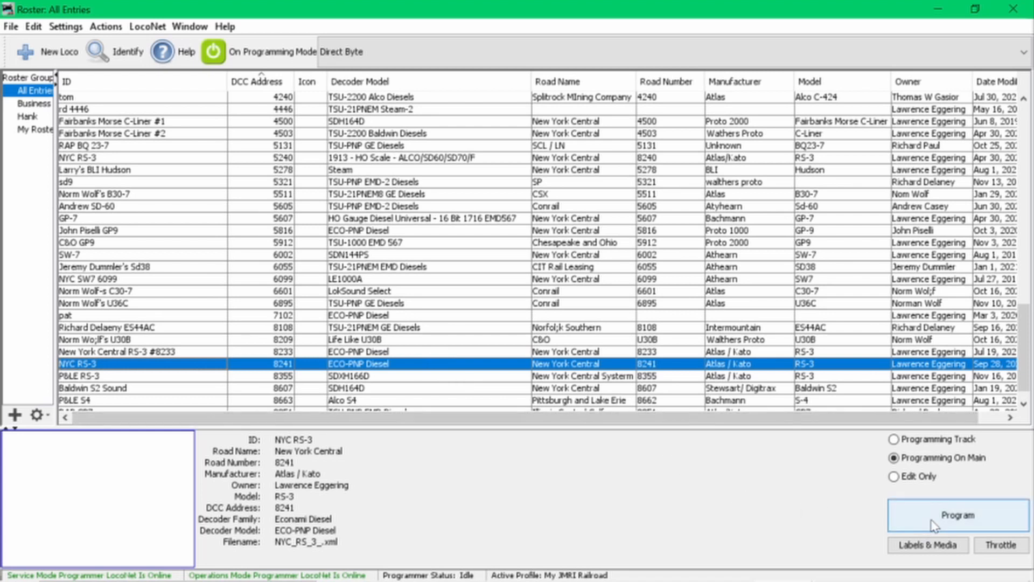
Step: Open the NYC RS-3 in the programmer window
click(956, 516)
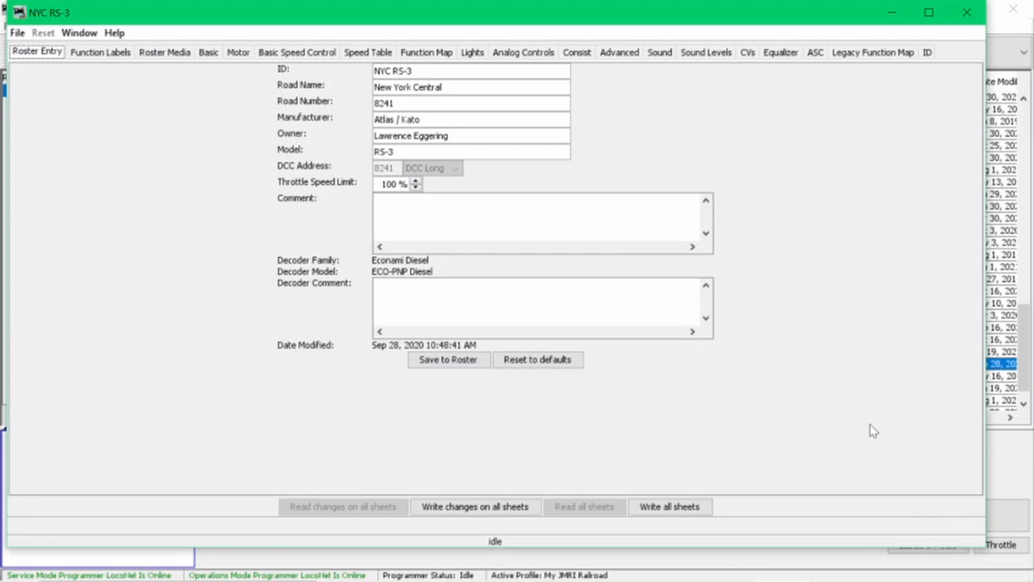
mouse_move(252, 50)
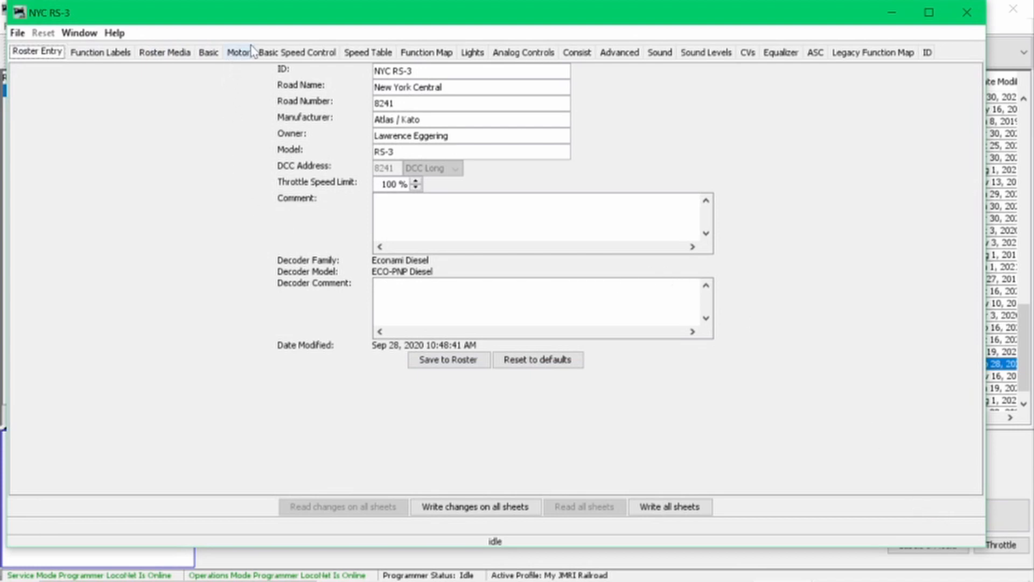
Step: View the RS-3's Basic Speed Control: Vstart 0, Vmid 52, Vhigh 104
click(295, 52)
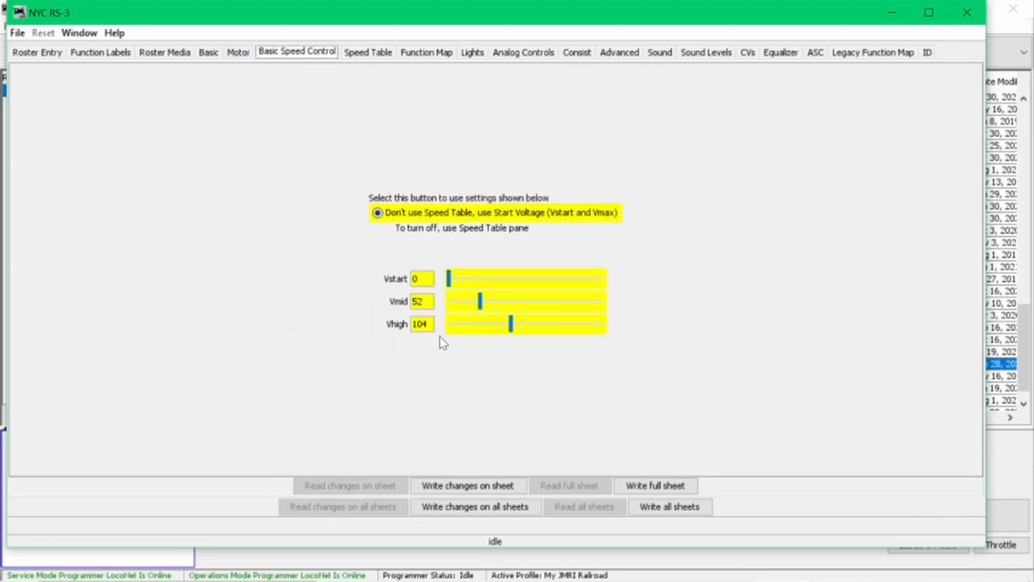
mouse_move(433, 421)
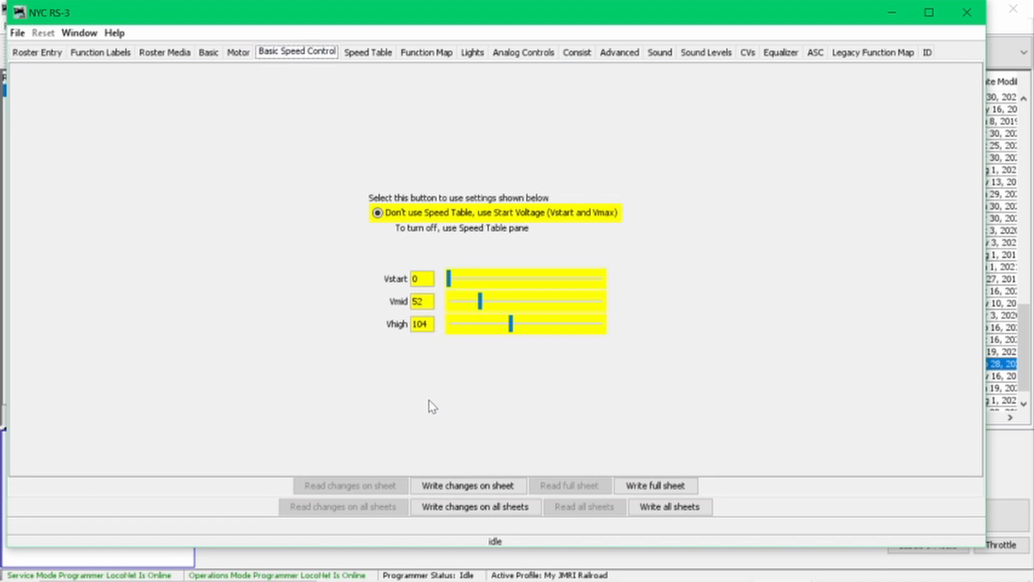
mouse_move(457, 243)
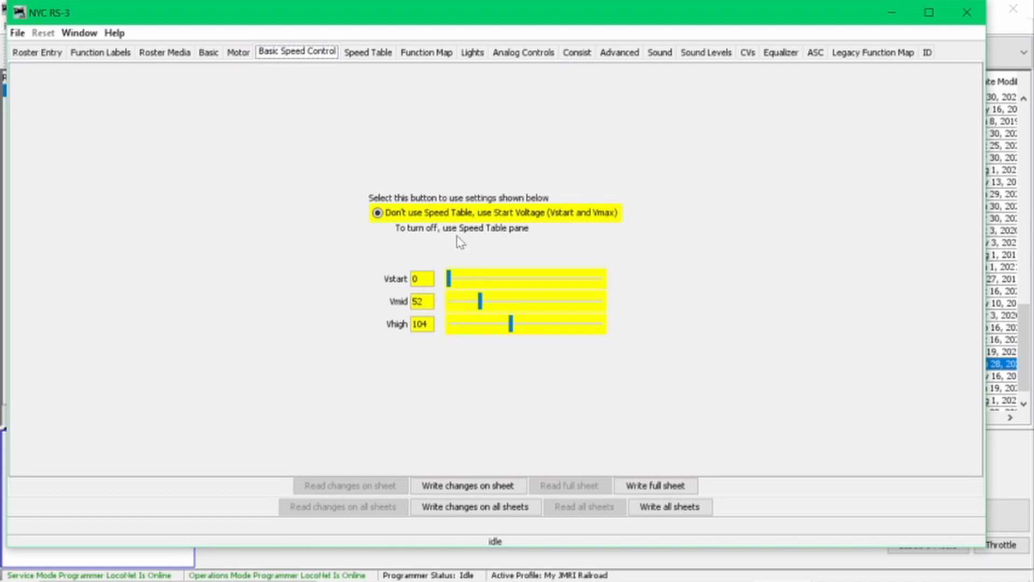
mouse_move(442, 246)
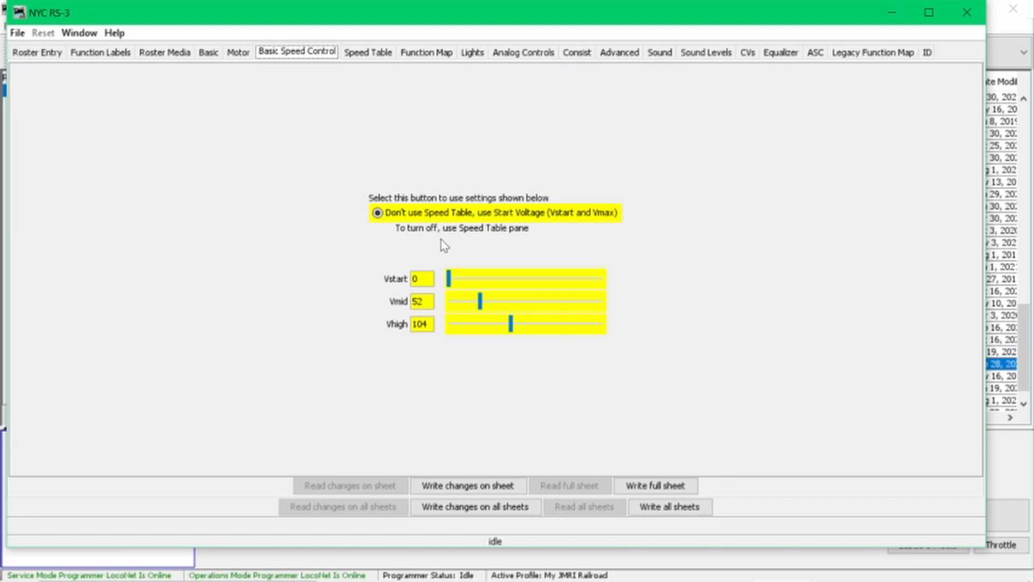
mouse_move(455, 280)
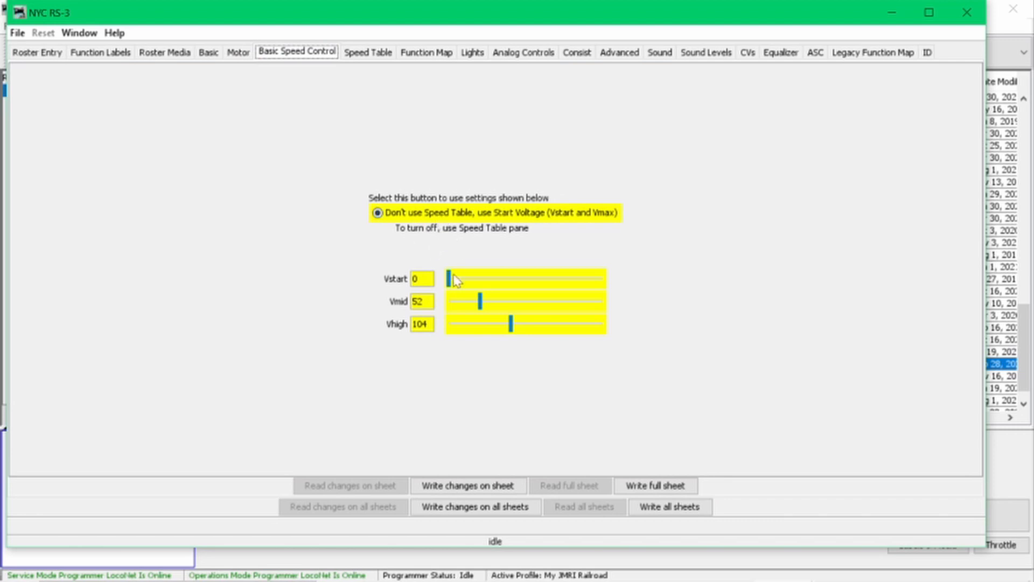
mouse_move(471, 305)
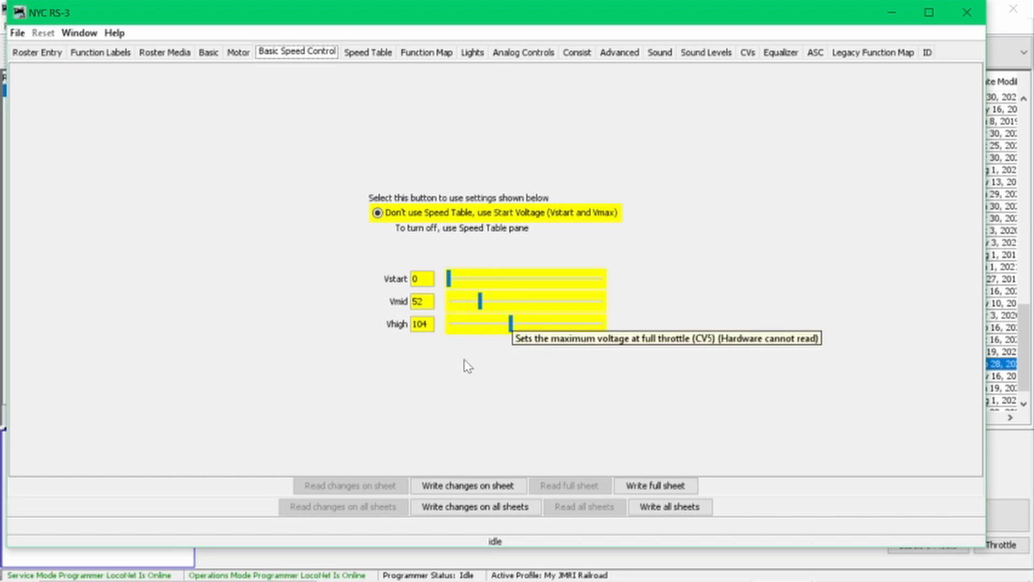
mouse_move(463, 256)
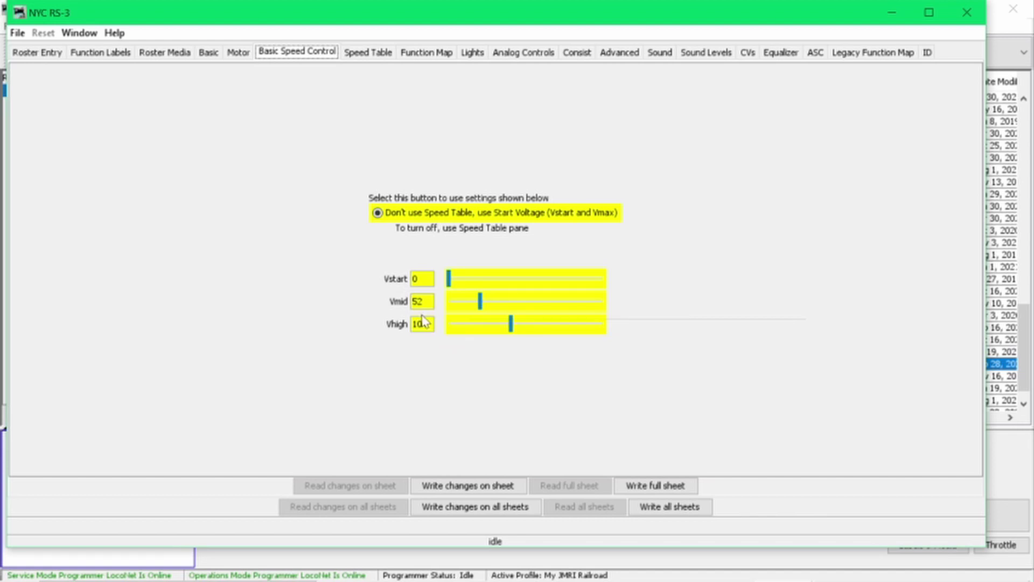
text(104)
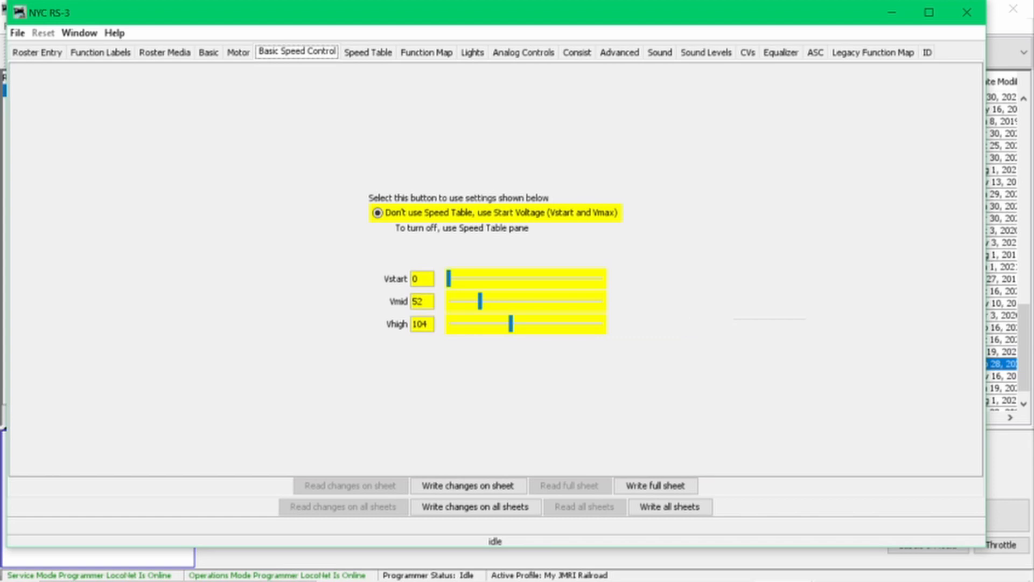
mouse_move(453, 308)
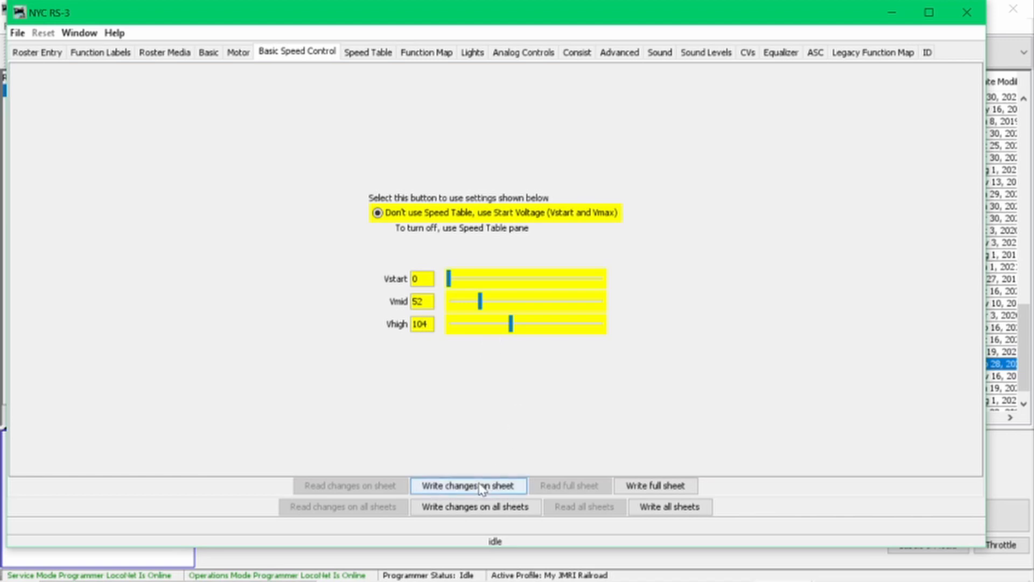
mouse_move(487, 472)
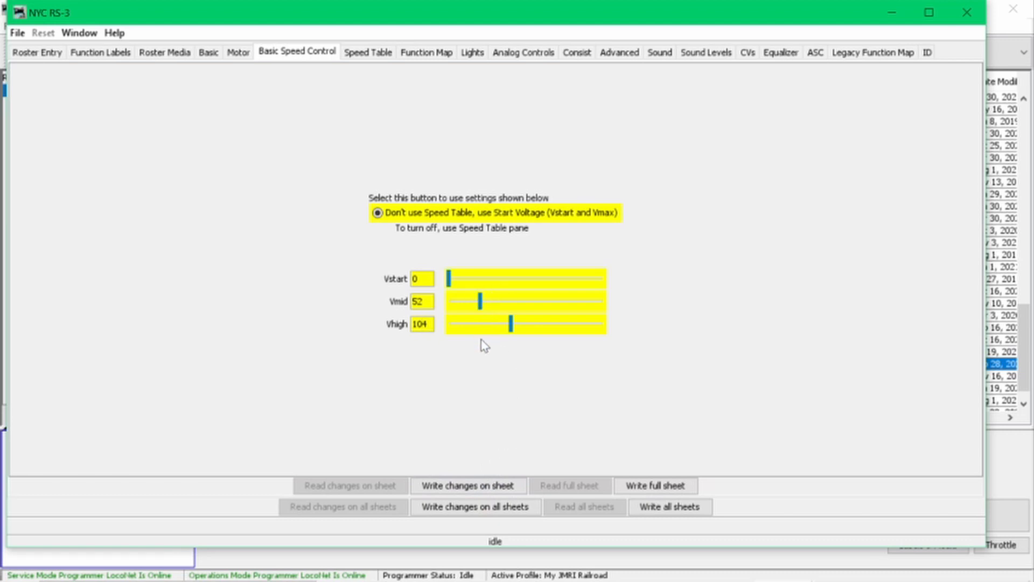
mouse_move(481, 362)
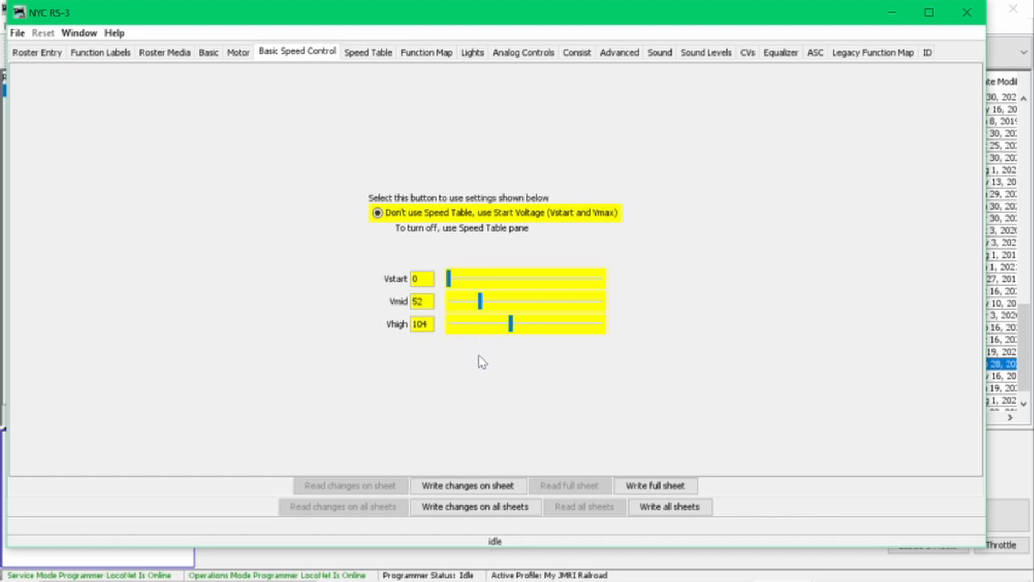
mouse_move(493, 389)
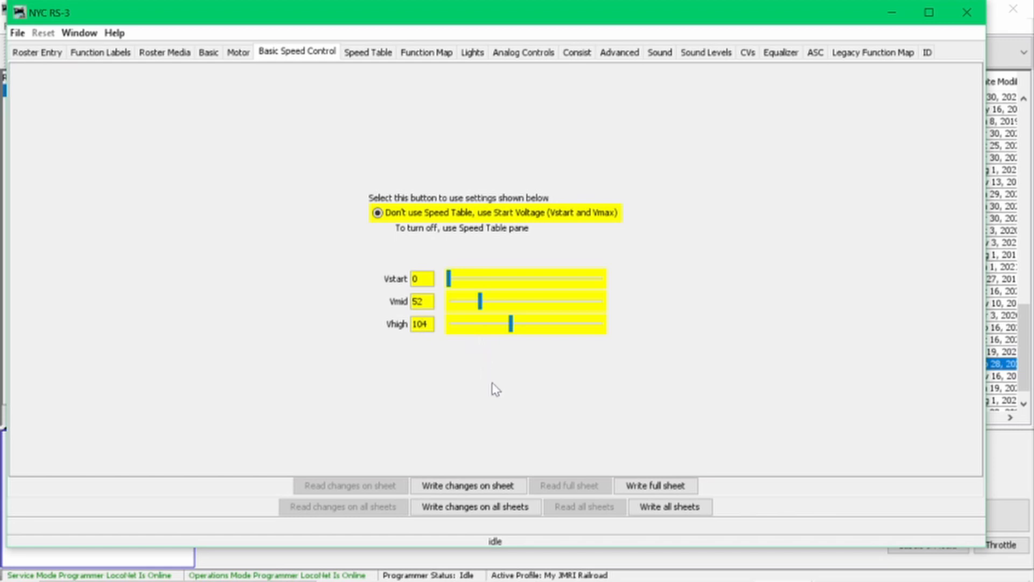
mouse_move(460, 446)
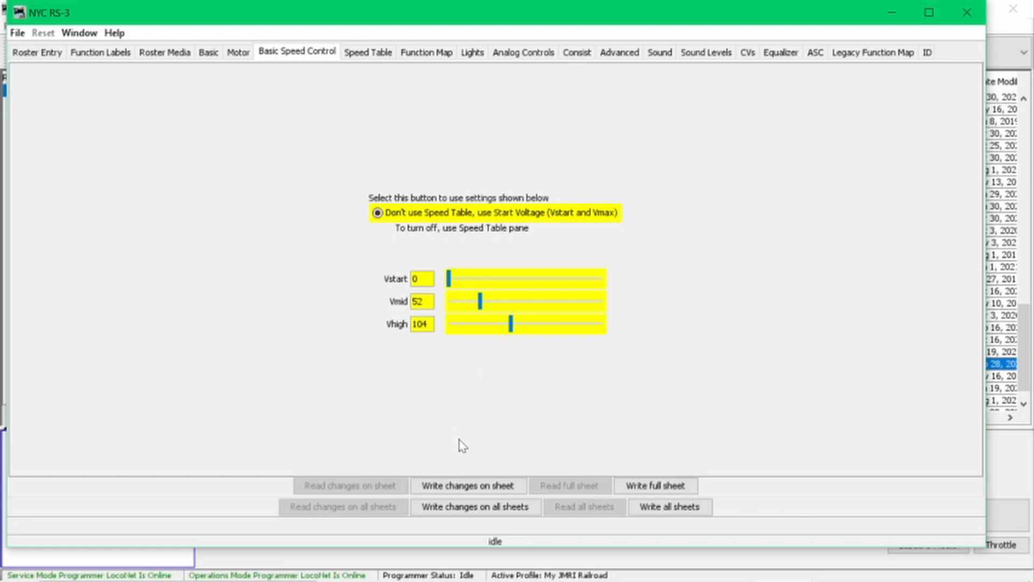
mouse_move(453, 488)
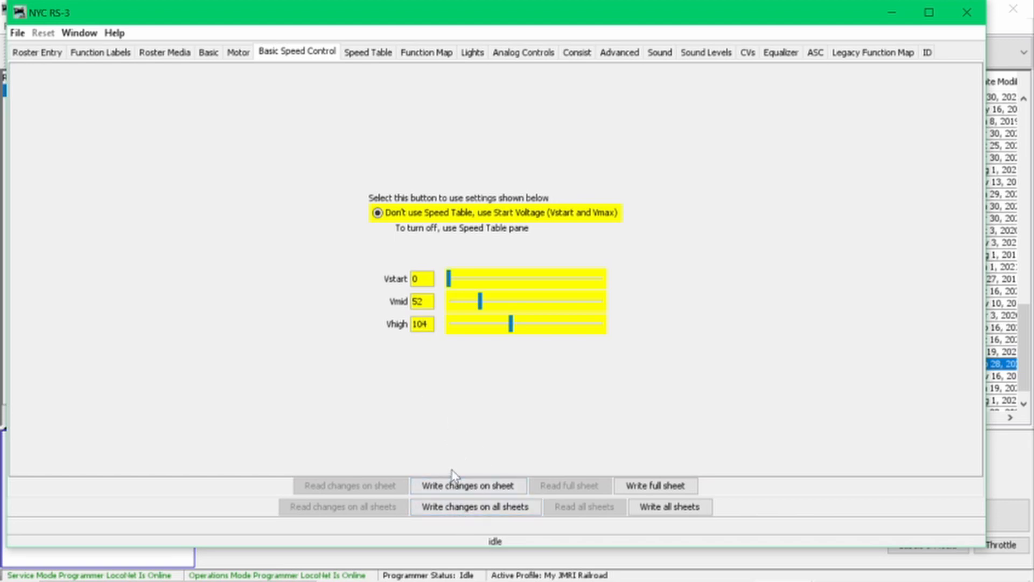
mouse_move(455, 458)
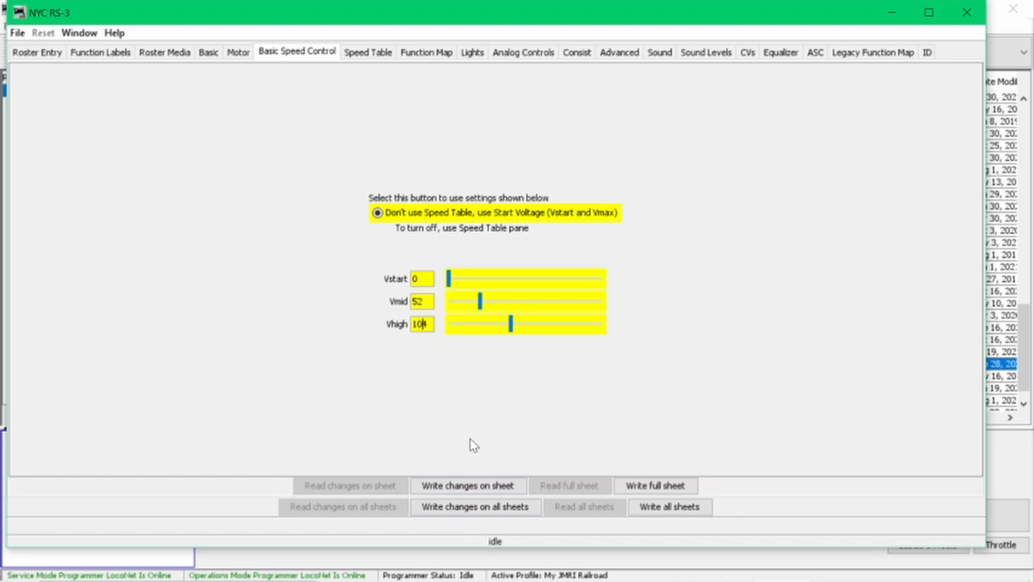
mouse_move(409, 396)
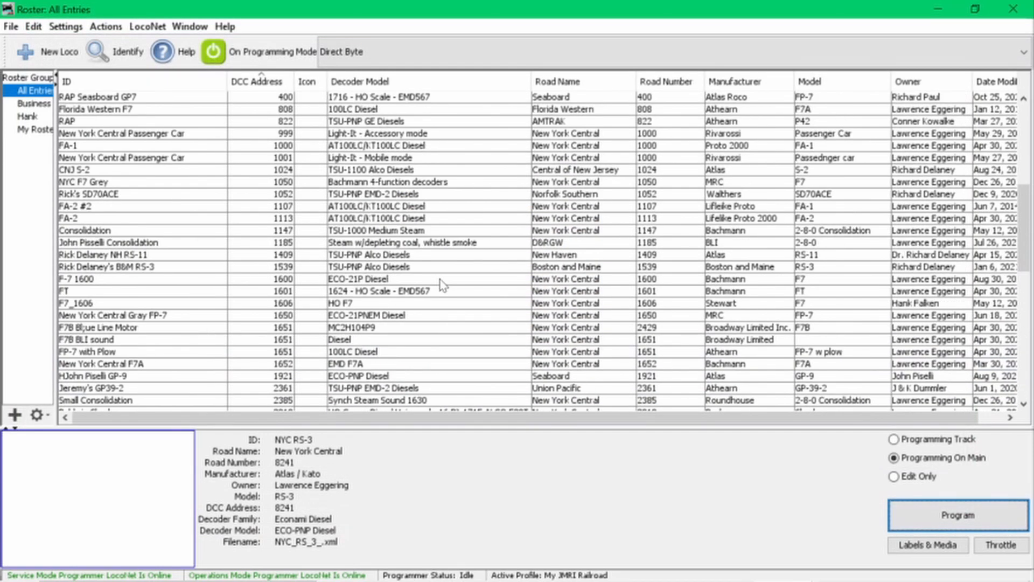
Step: Close the RS-3 window, select the RF&P GP-9 (address 102), and program it
click(260, 81)
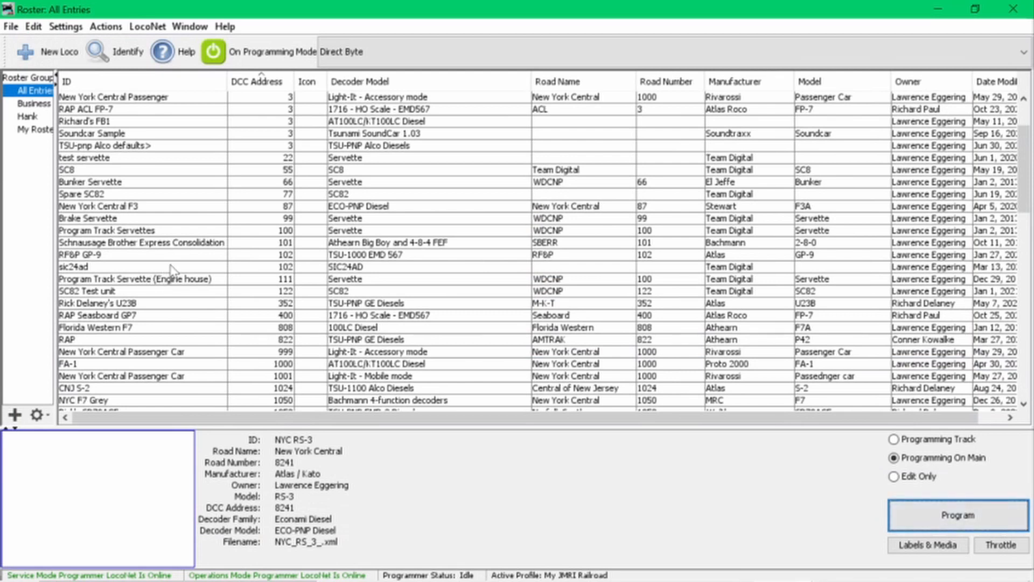
click(76, 266)
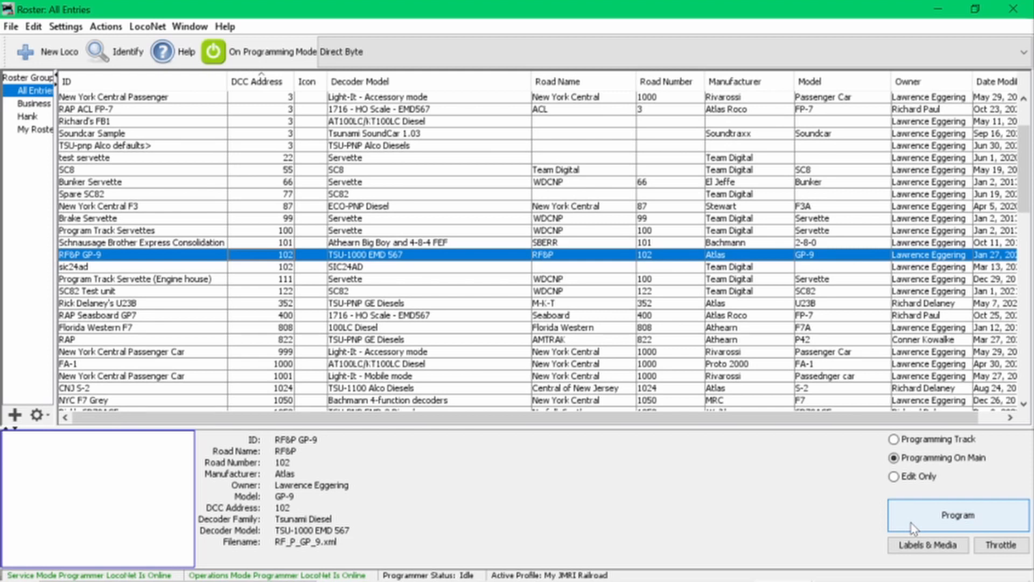
click(959, 515)
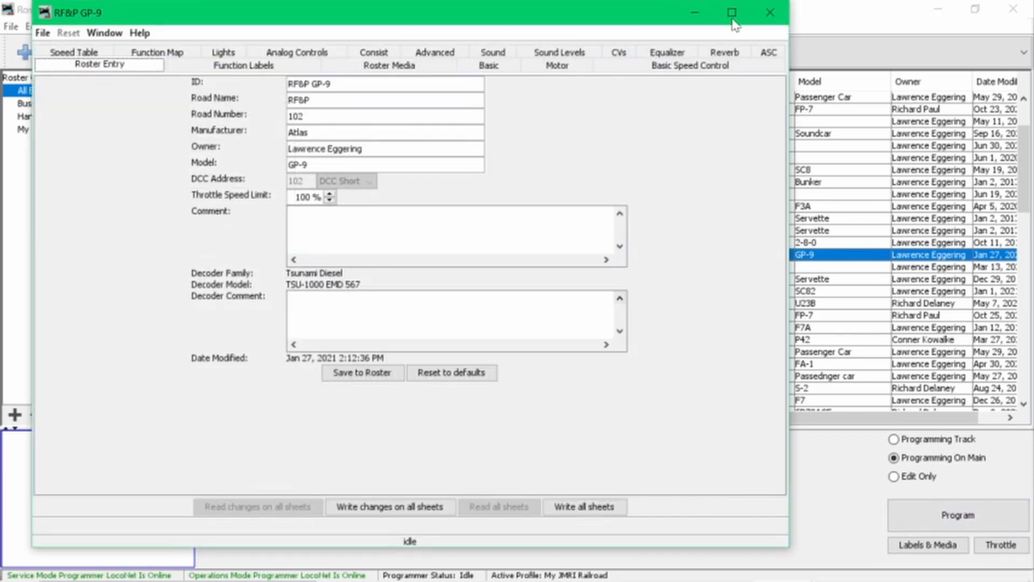
Step: Show the GP-9's Basic Speed Control tab with its single start voltage of 0
click(728, 12)
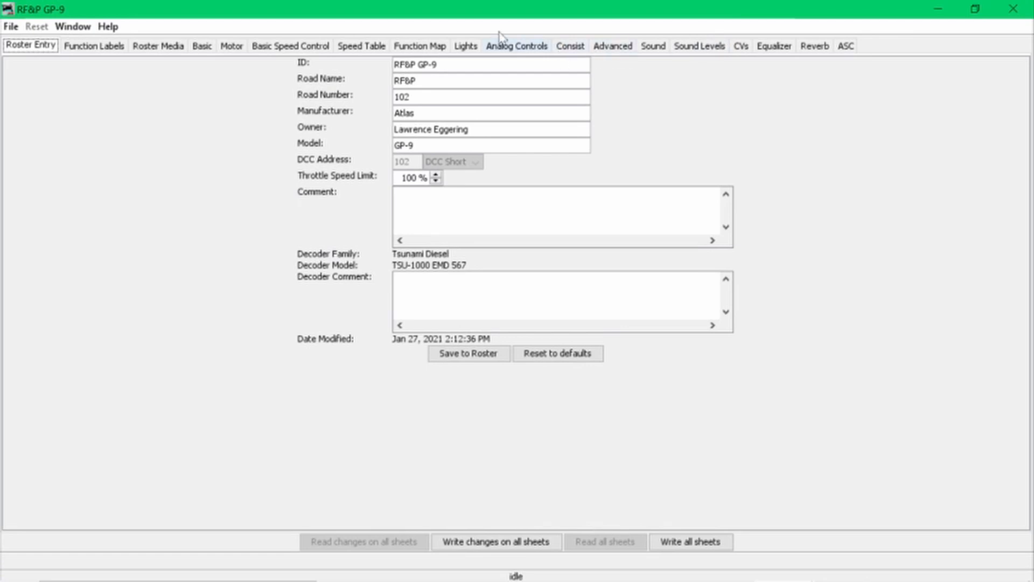
click(289, 45)
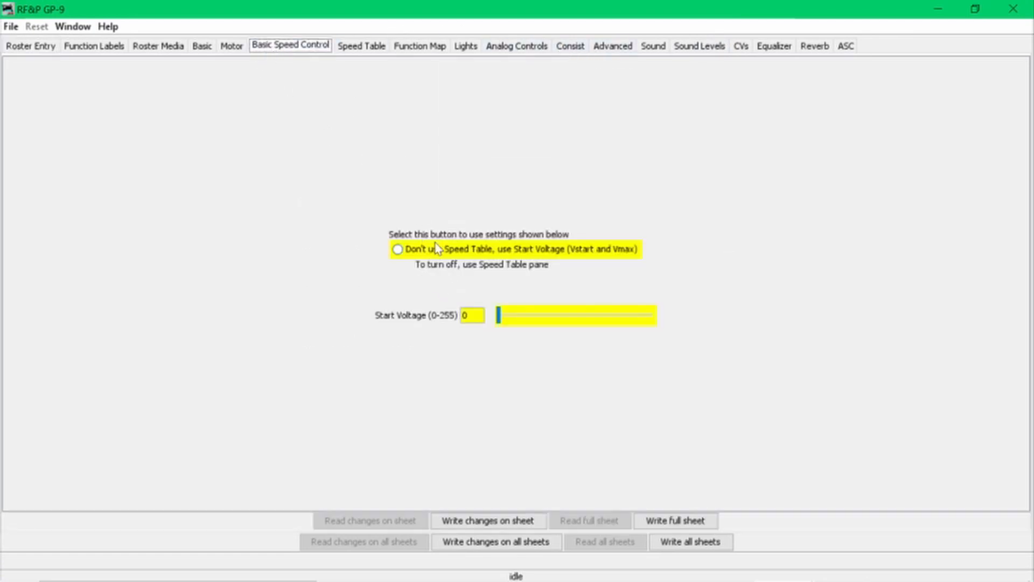
mouse_move(575, 278)
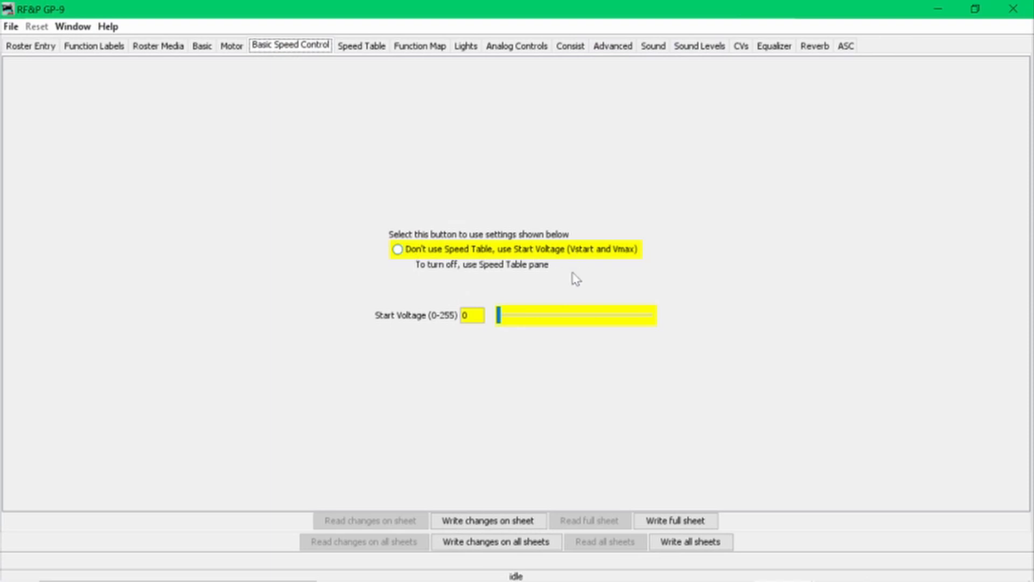
mouse_move(449, 337)
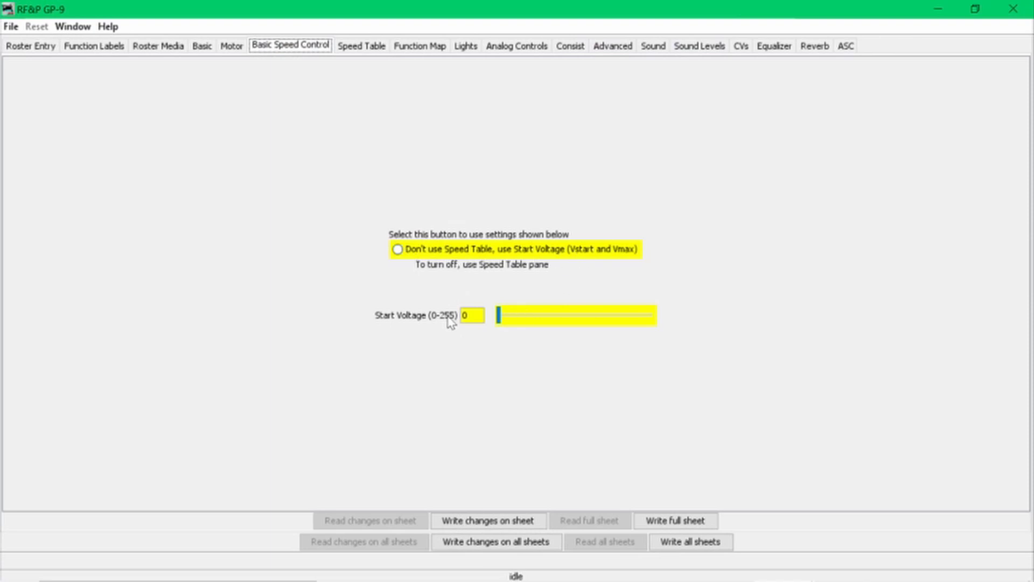
mouse_move(352, 263)
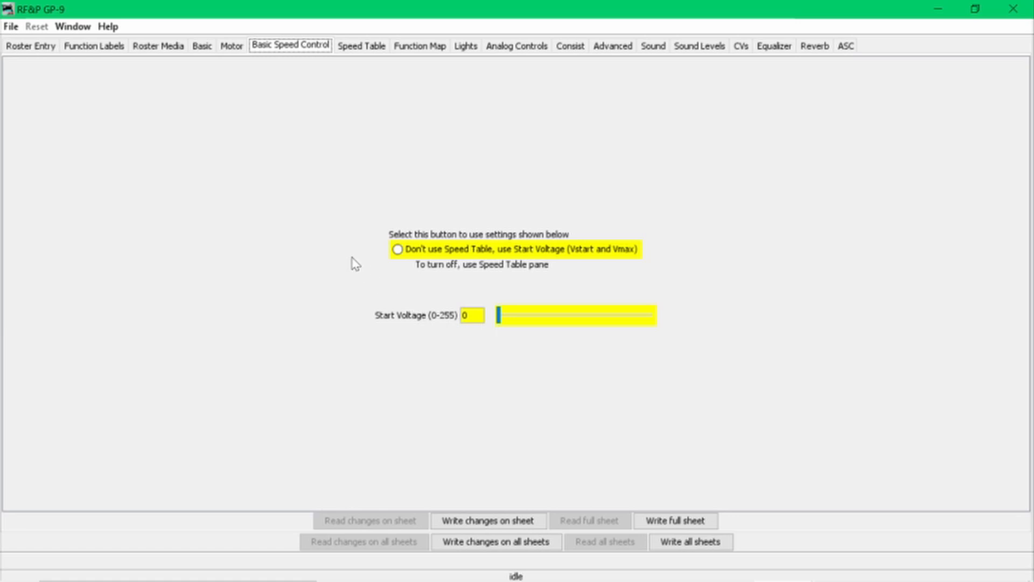
mouse_move(367, 47)
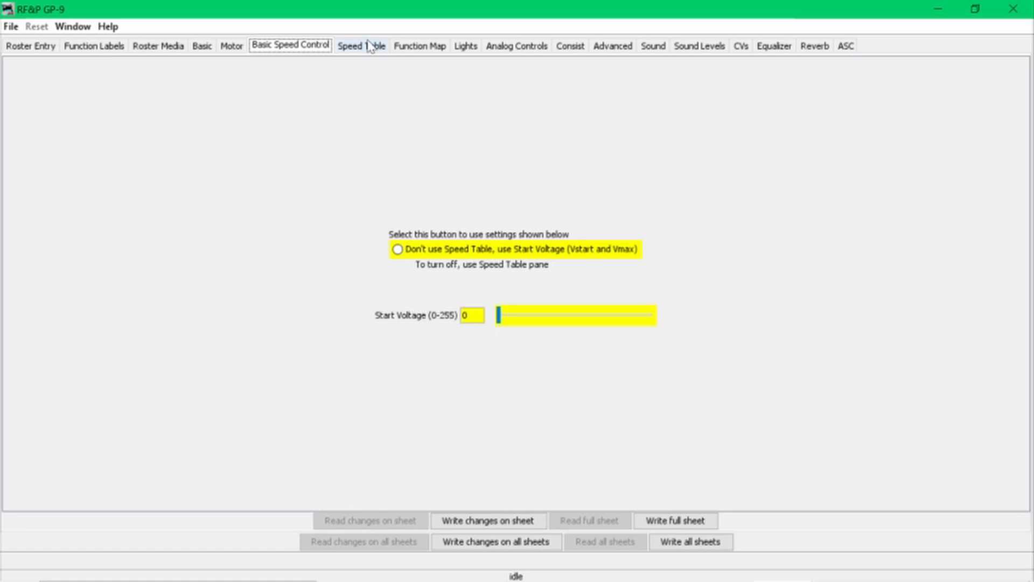
Step: Show the GP-9's user-defined speed table with forward trim 175 and reverse trim 180
click(360, 45)
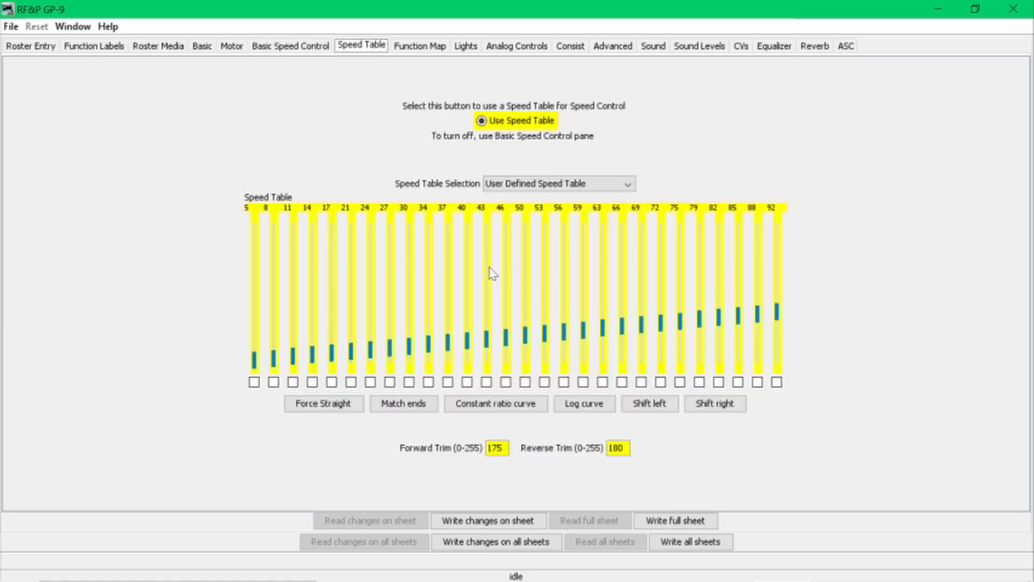
mouse_move(529, 219)
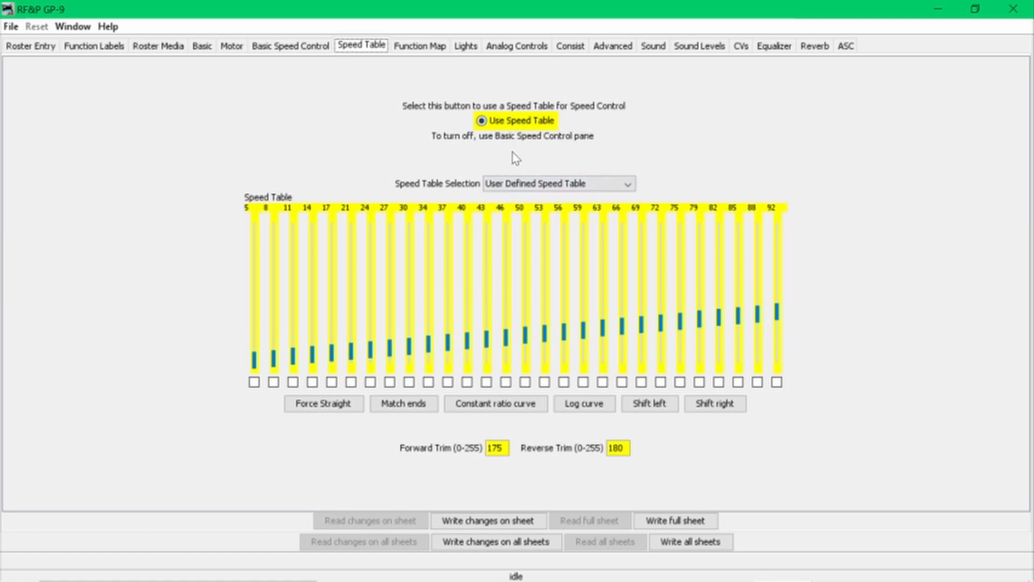
mouse_move(500, 200)
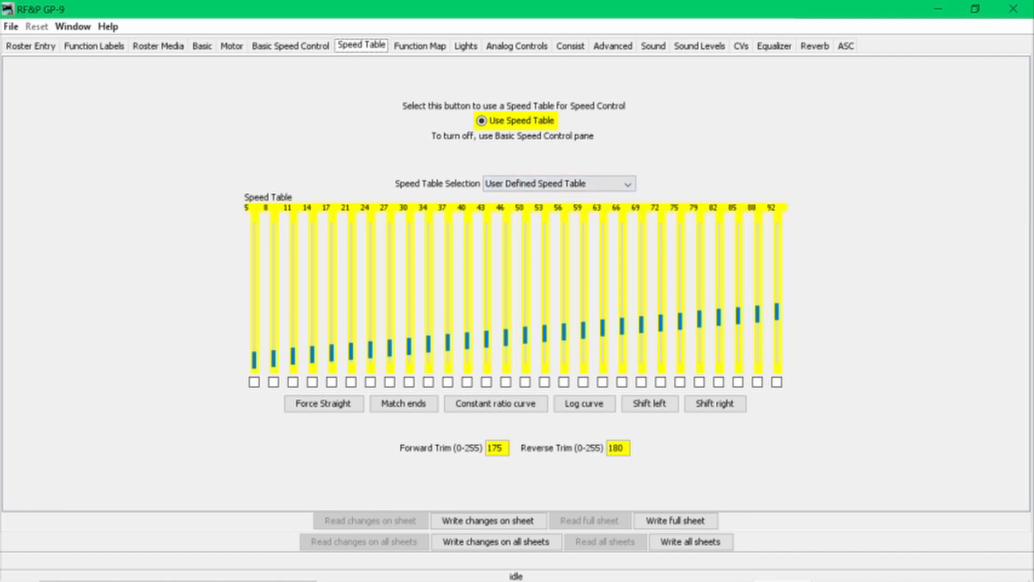
mouse_move(651, 325)
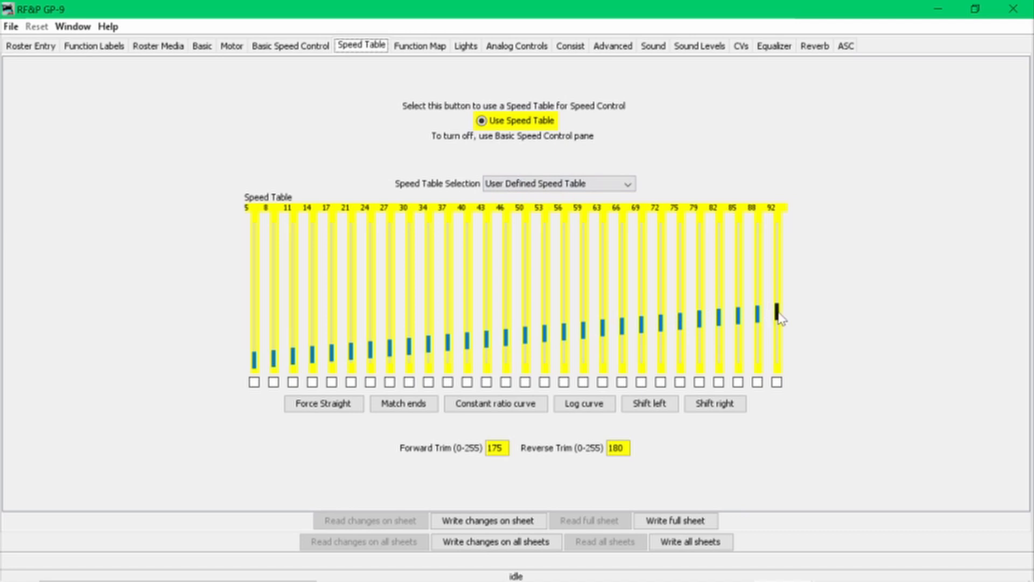
mouse_move(780, 316)
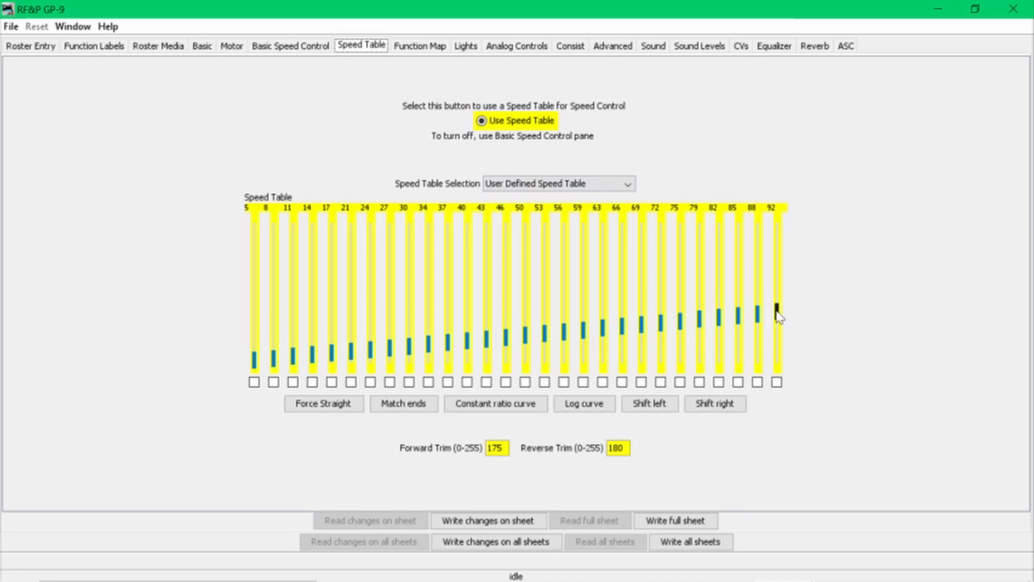
mouse_move(778, 321)
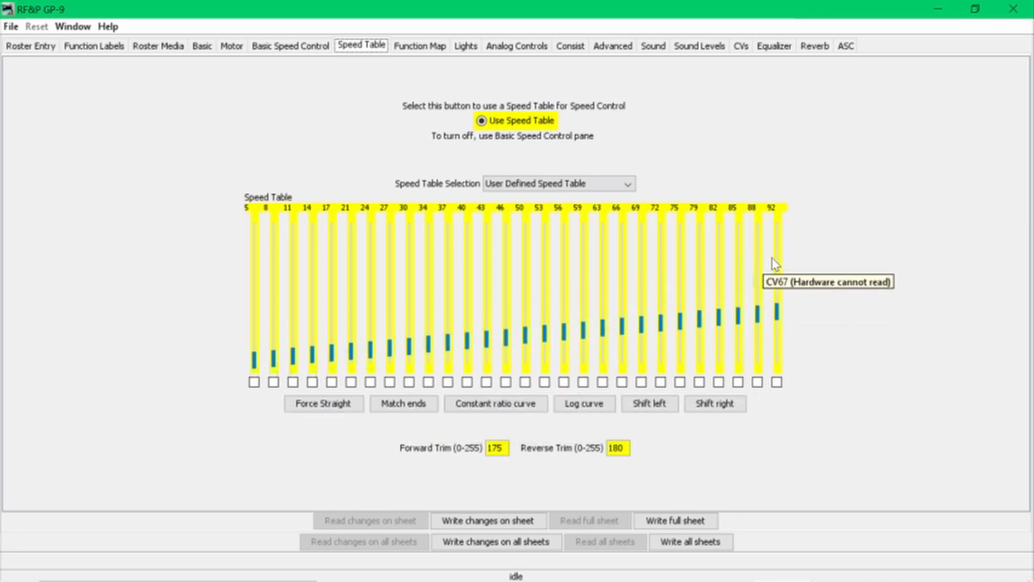
mouse_move(774, 287)
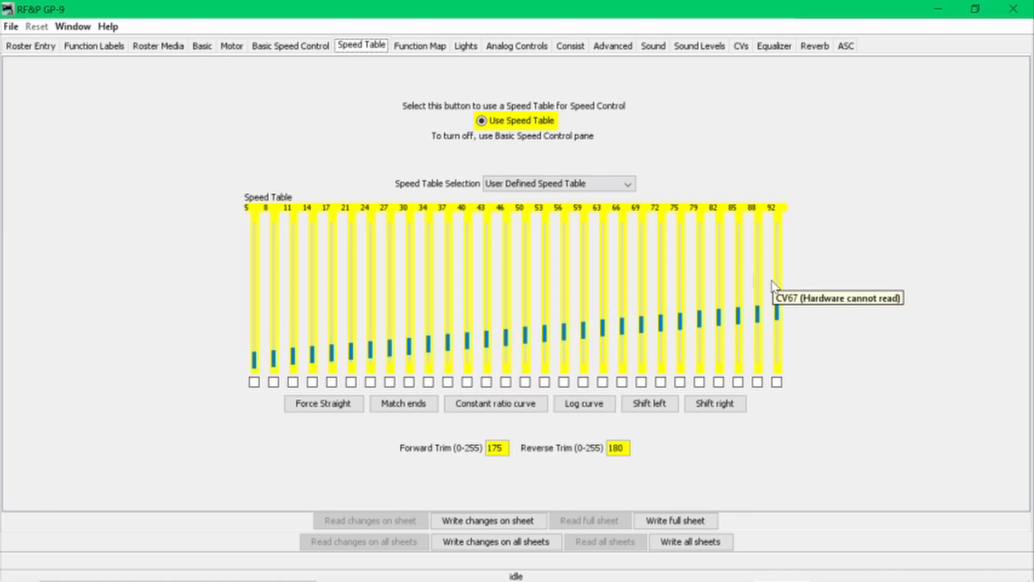
mouse_move(769, 301)
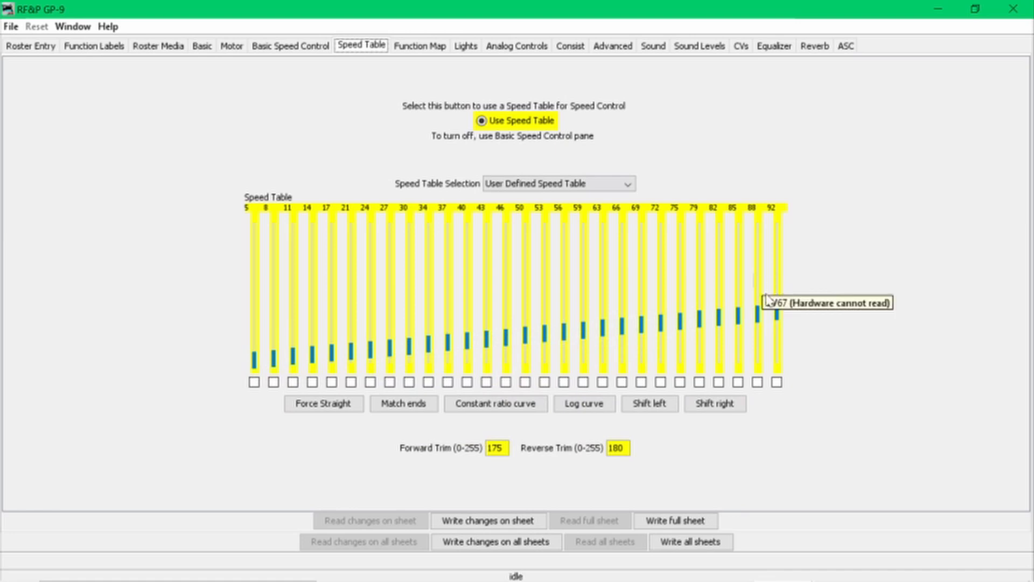
click(496, 403)
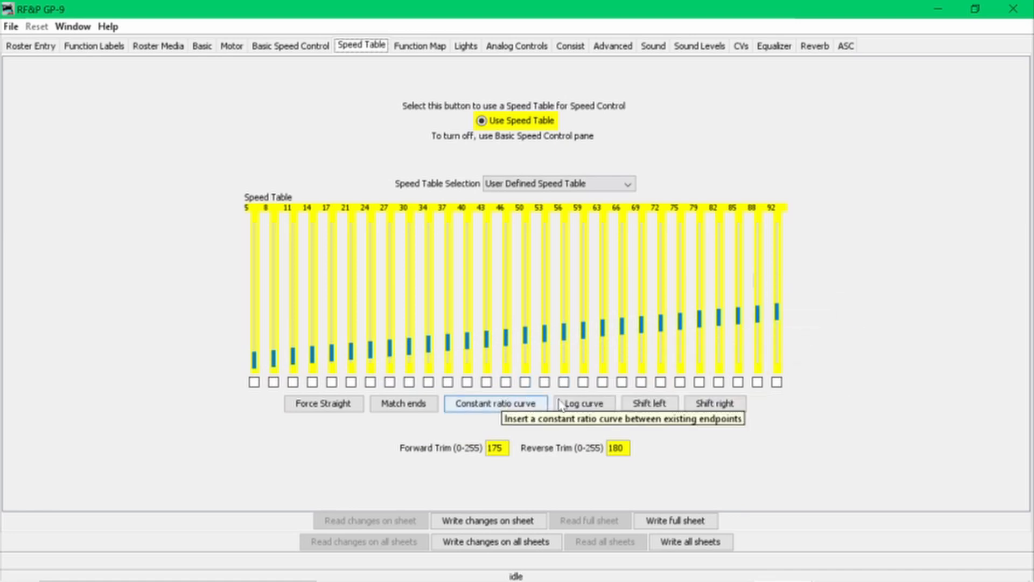
mouse_move(412, 415)
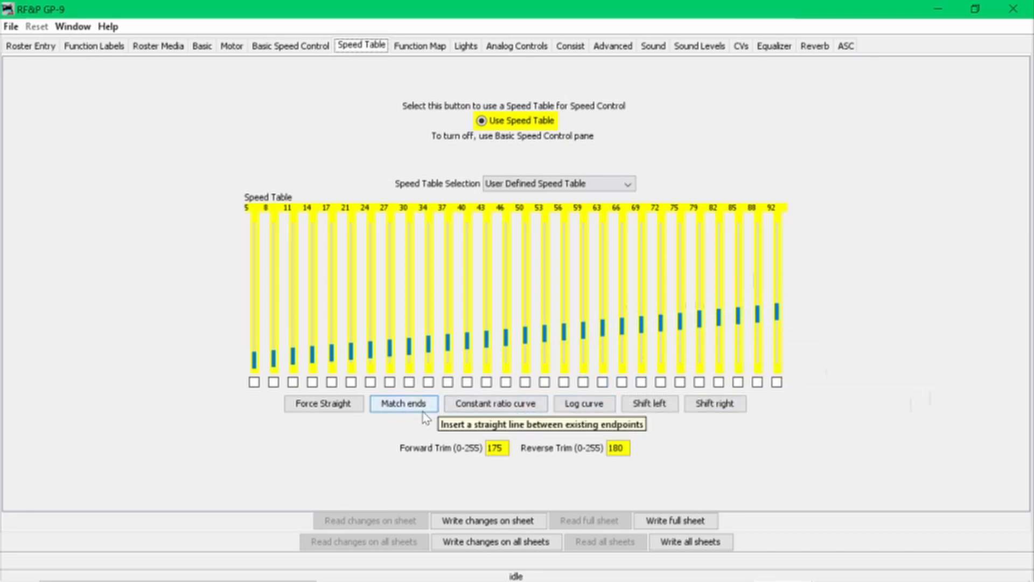
mouse_move(493, 410)
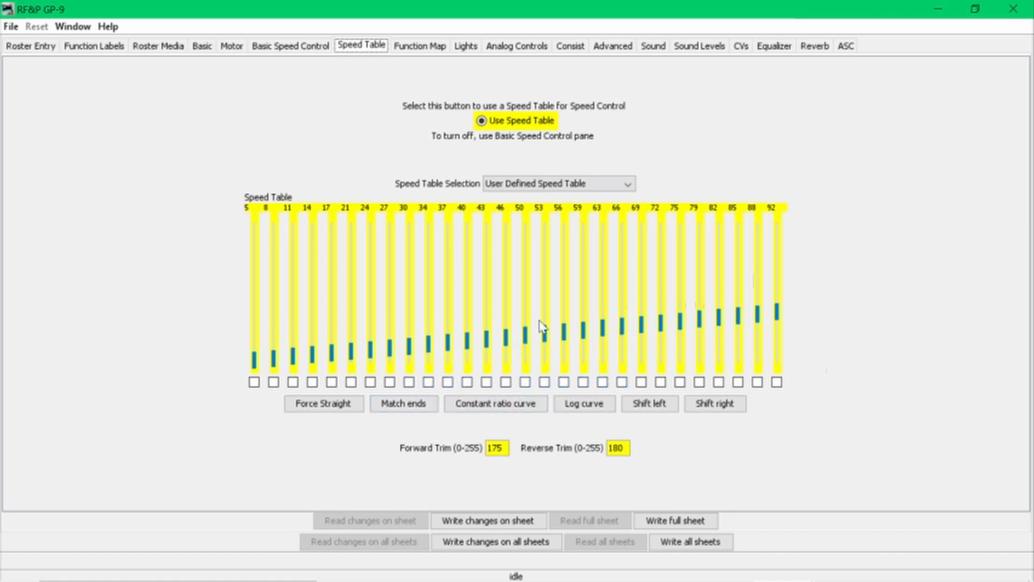
mouse_move(552, 320)
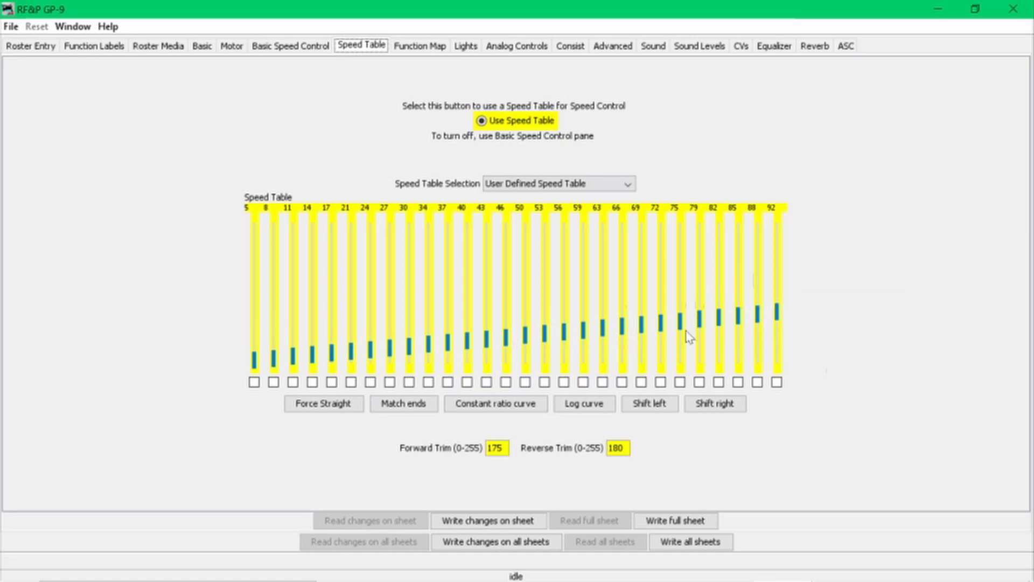
mouse_move(598, 485)
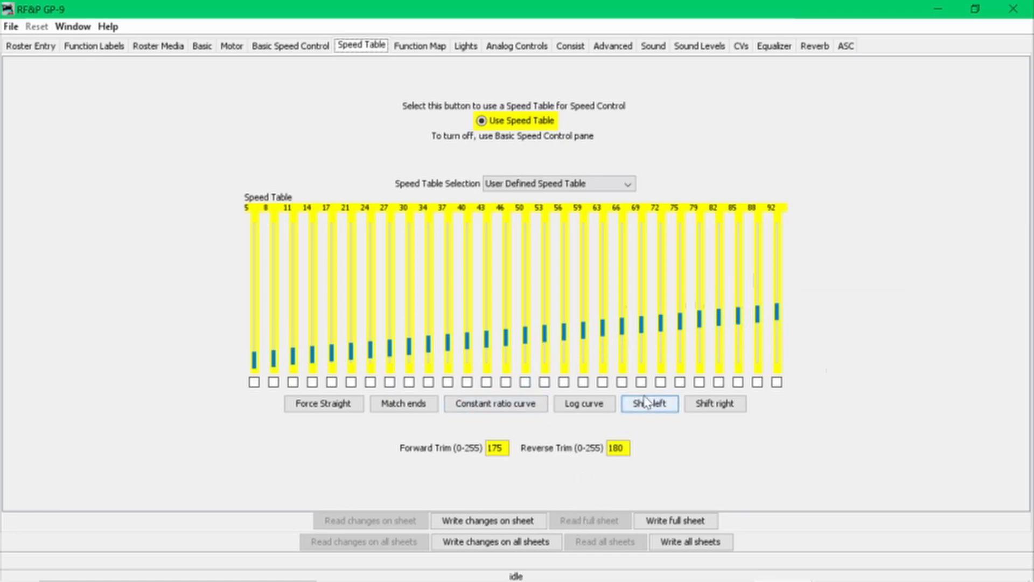
mouse_move(649, 403)
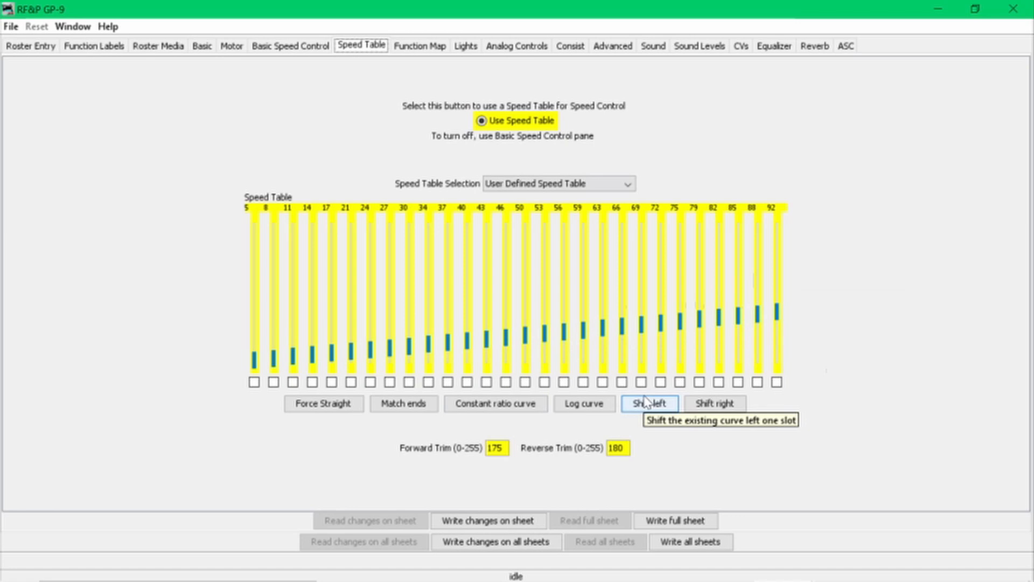
mouse_move(651, 403)
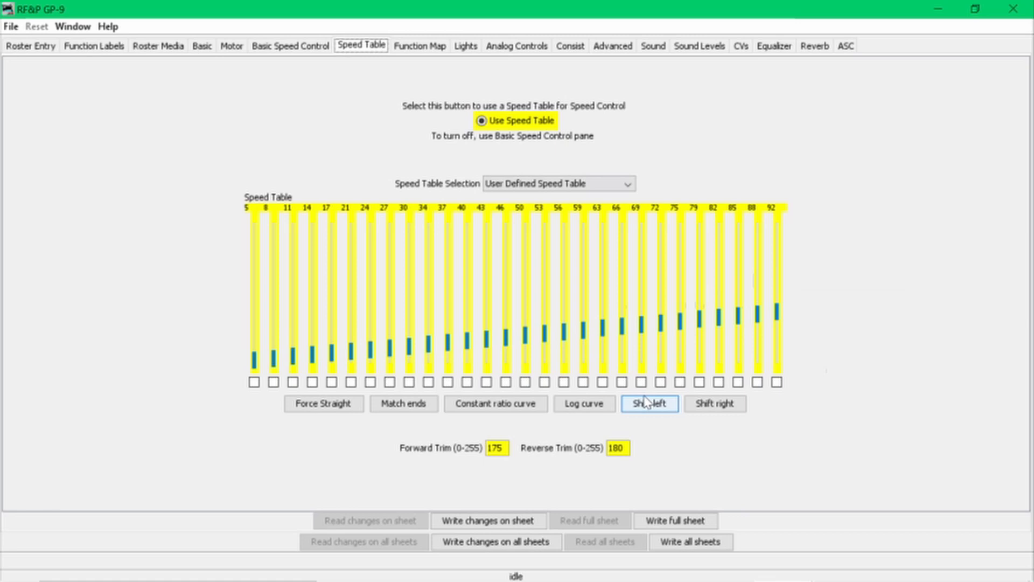
mouse_move(560, 455)
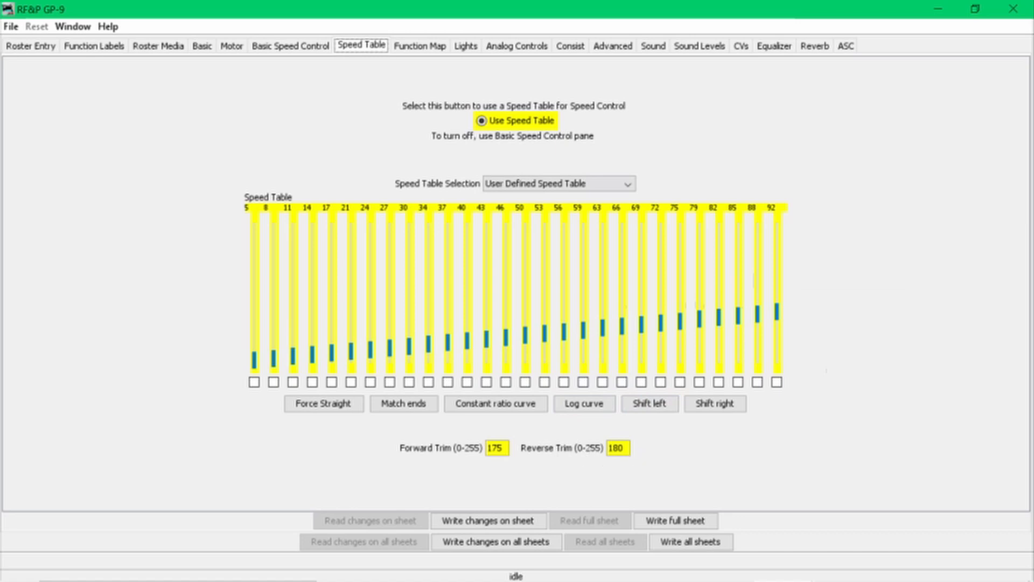
mouse_move(539, 469)
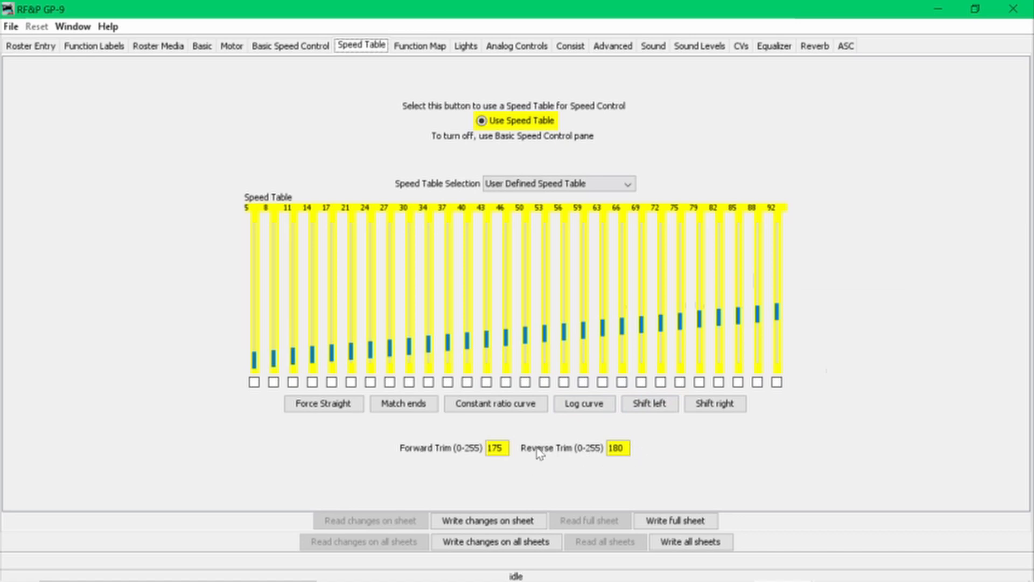
mouse_move(562, 467)
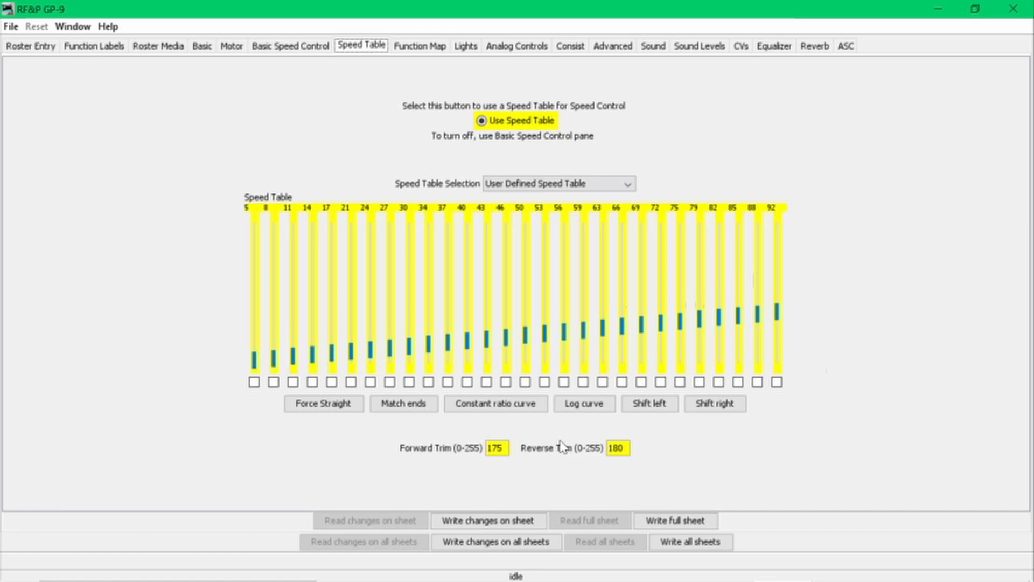
mouse_move(95, 133)
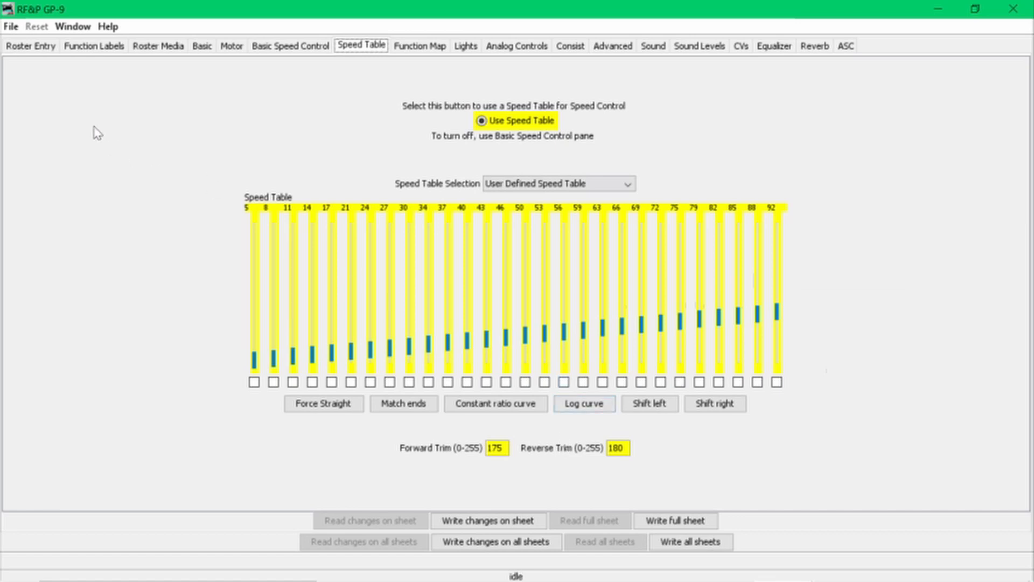
Step: Return to the GP-9's Roster Entry tab showing the TSU-1000 EMD S67 decoder
click(30, 45)
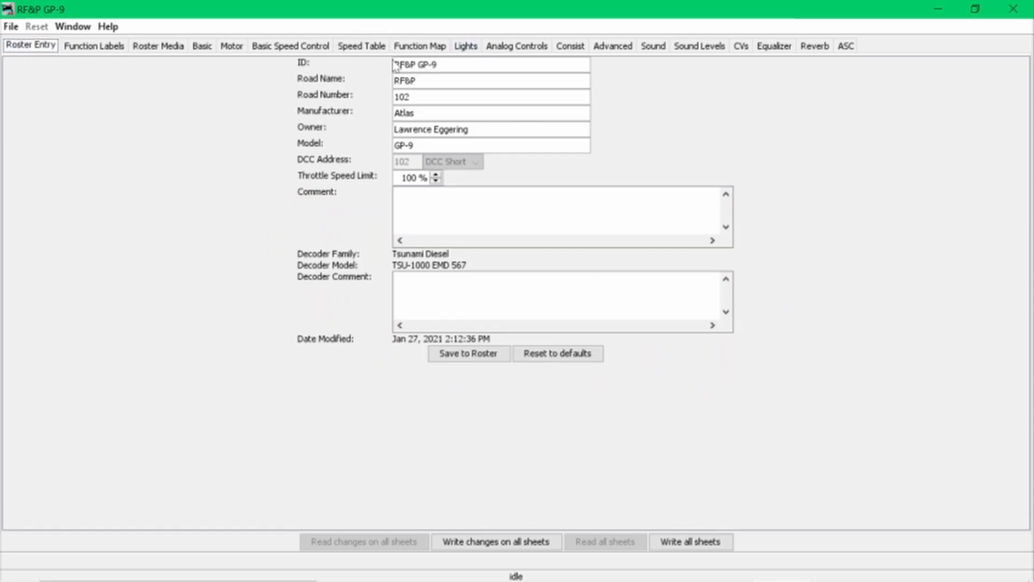
mouse_move(439, 163)
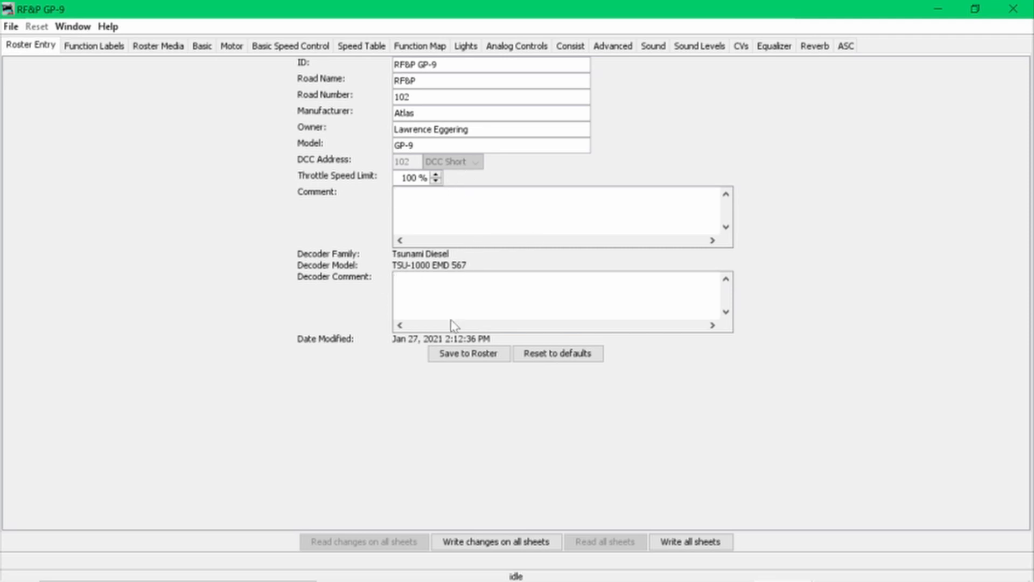
mouse_move(464, 479)
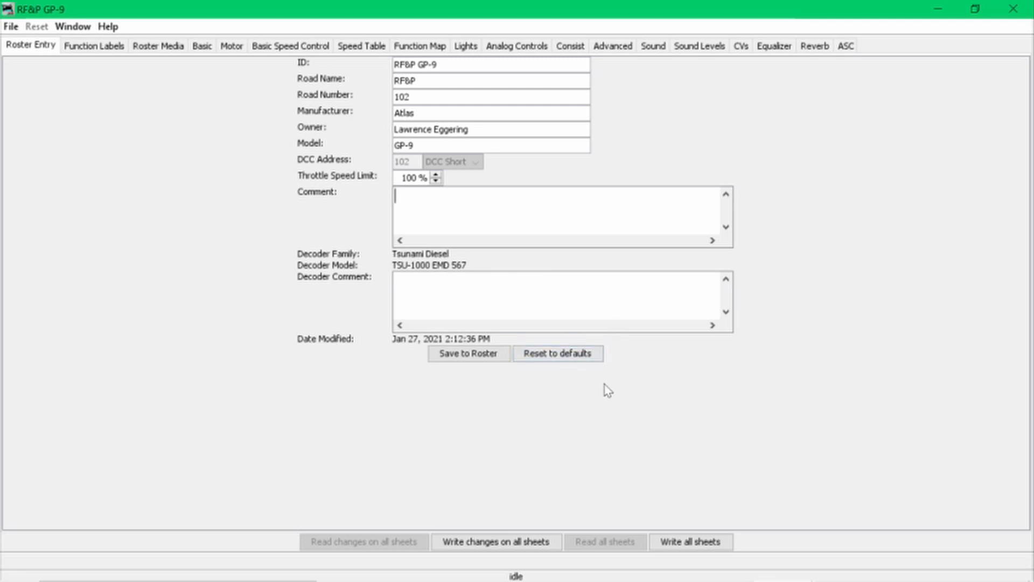
mouse_move(611, 366)
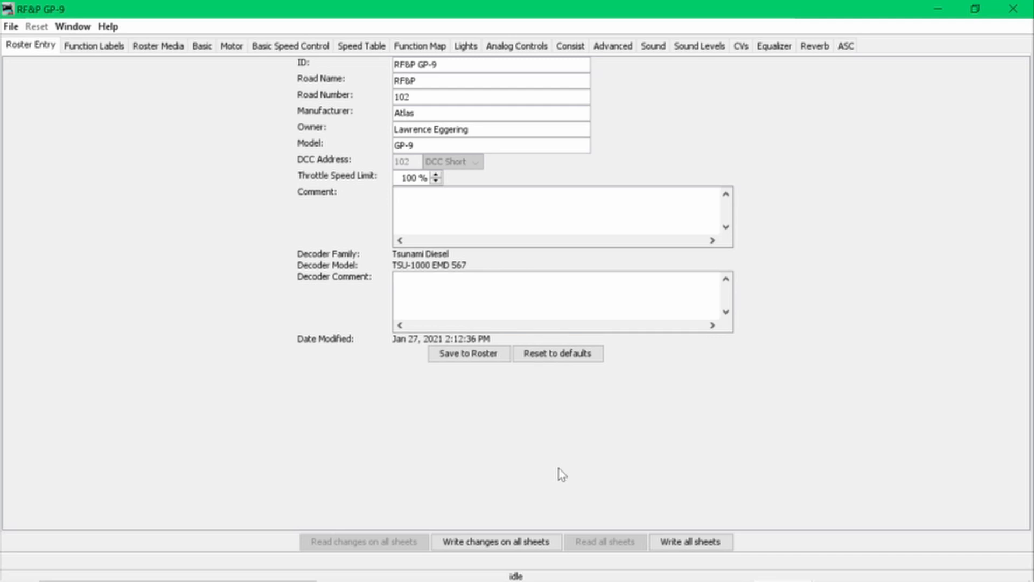
mouse_move(569, 495)
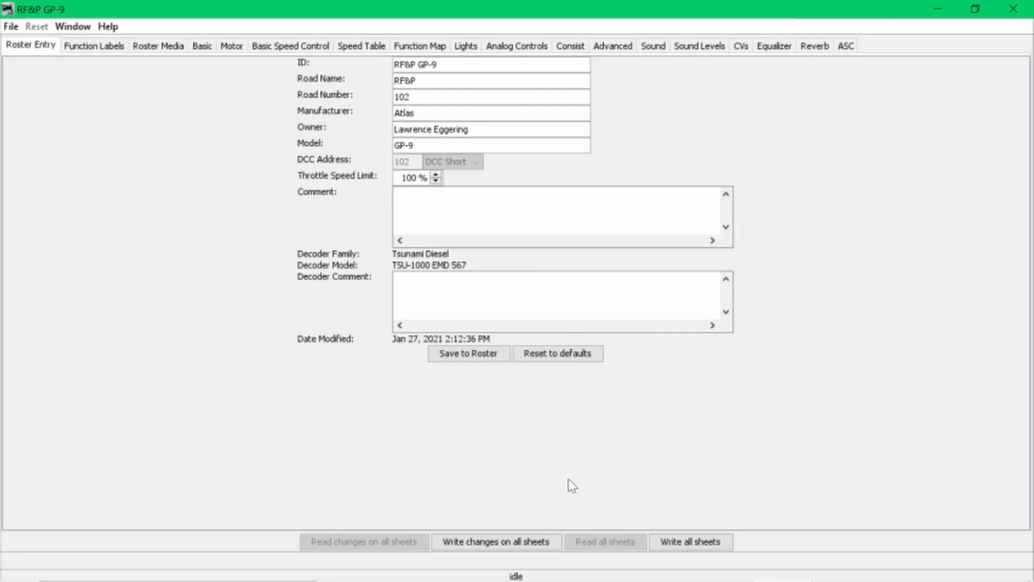
mouse_move(549, 493)
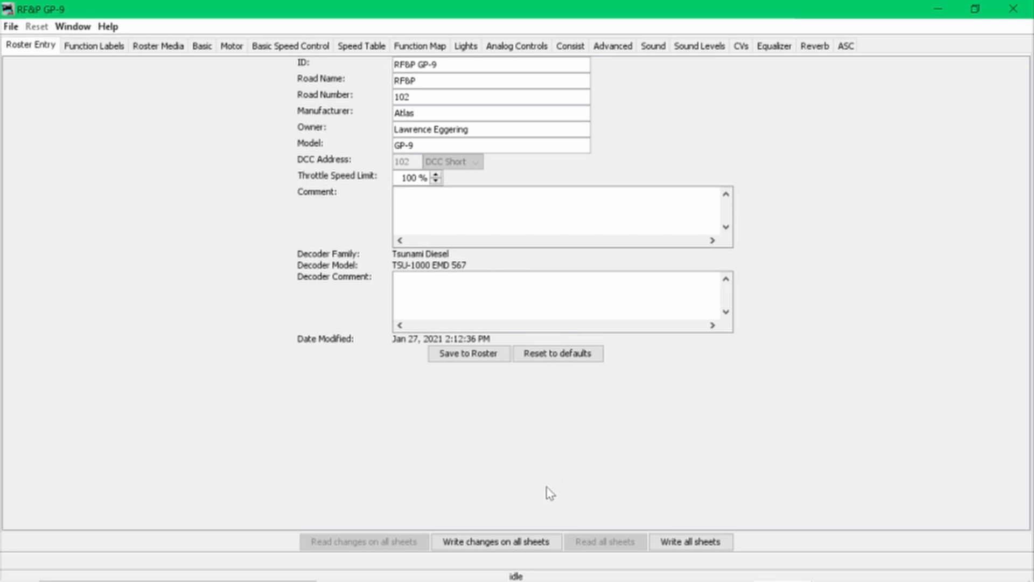